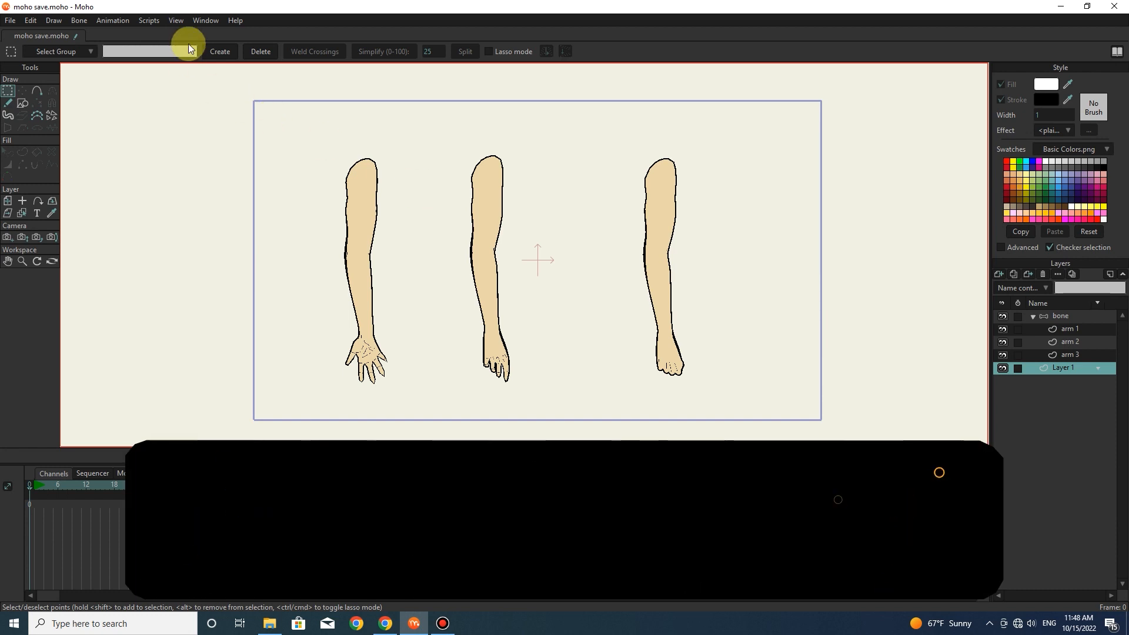
# Step: Darken the area outside the camera frame and make the bone group's arm 1 layer active
pyautogui.click(175, 20)
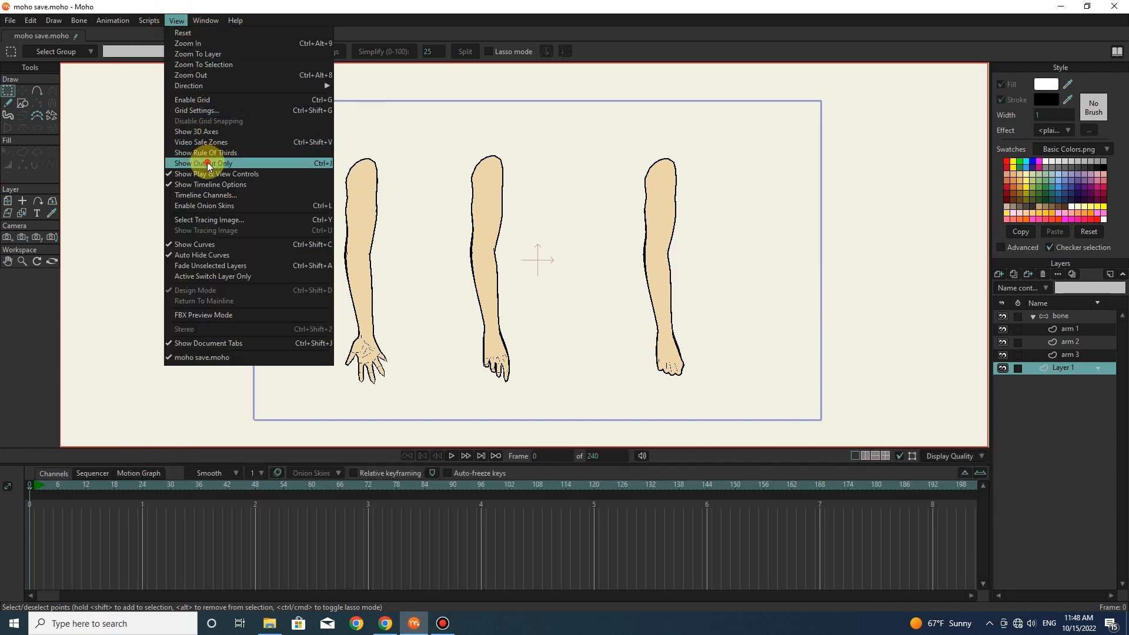
pyautogui.click(201, 163)
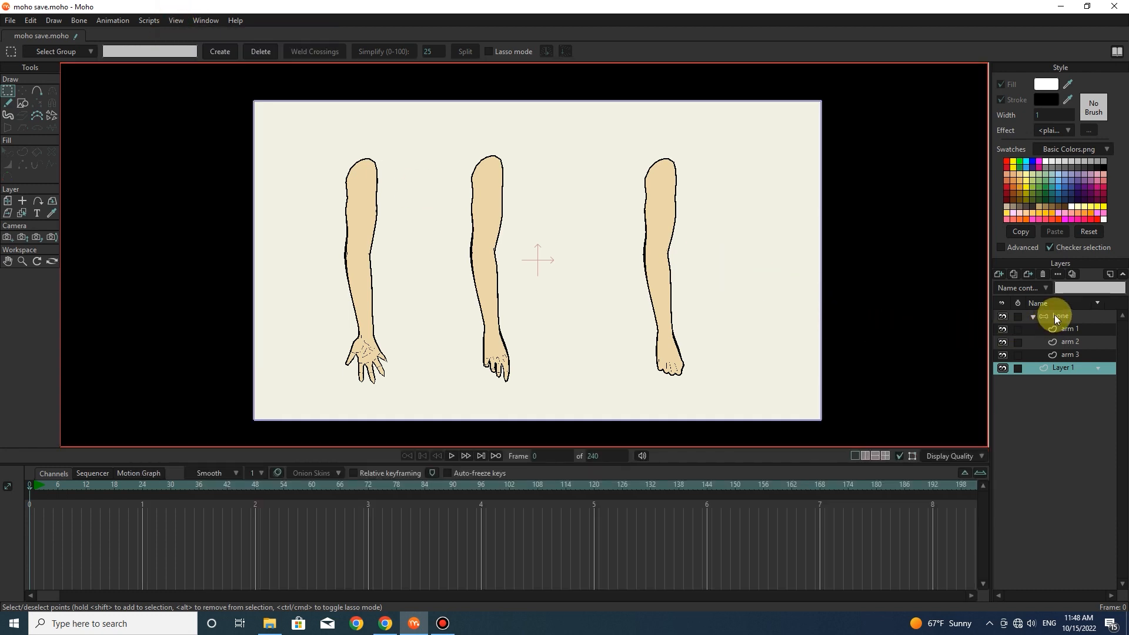
pyautogui.click(1059, 316)
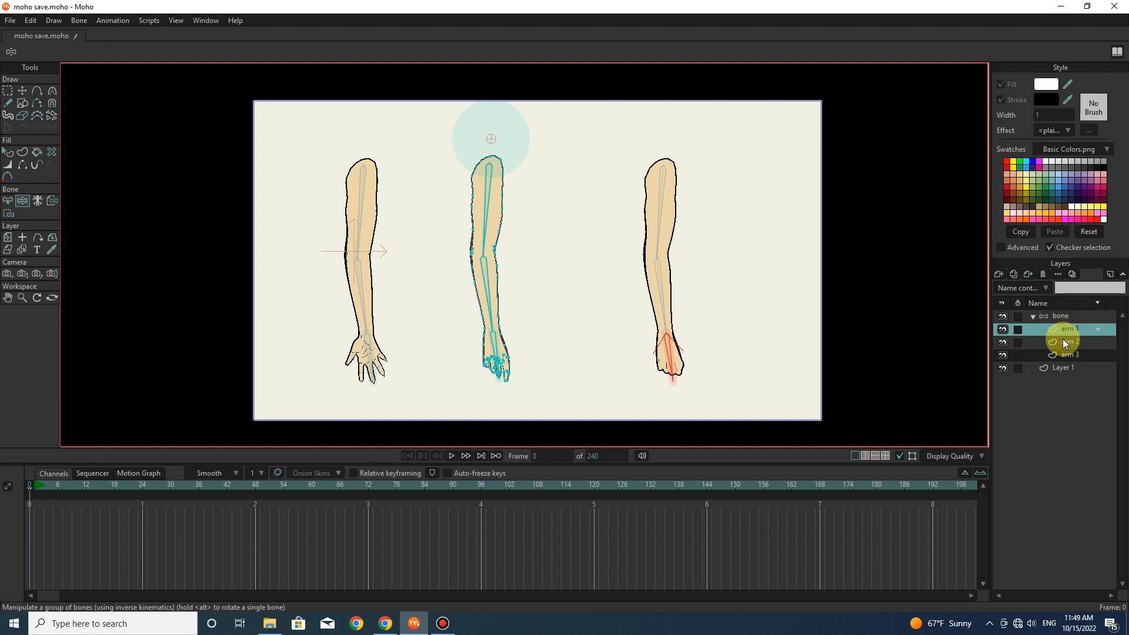
# Step: Flexi-bind the right arm layer to its own selected bones
pyautogui.click(1069, 354)
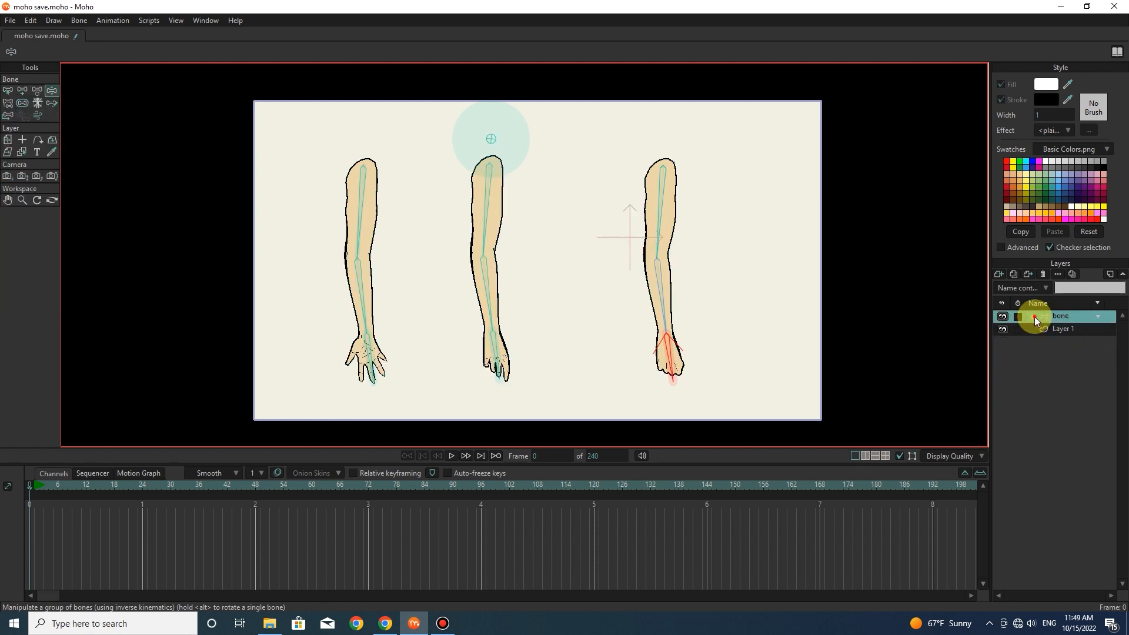
pyautogui.click(1032, 316)
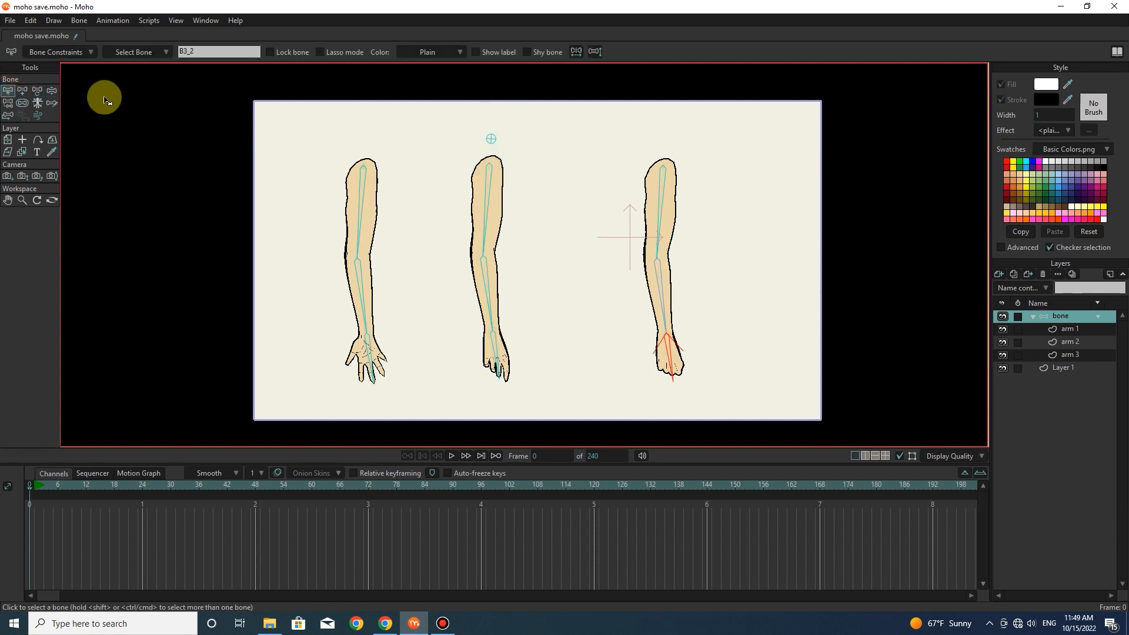
pyautogui.click(677, 370)
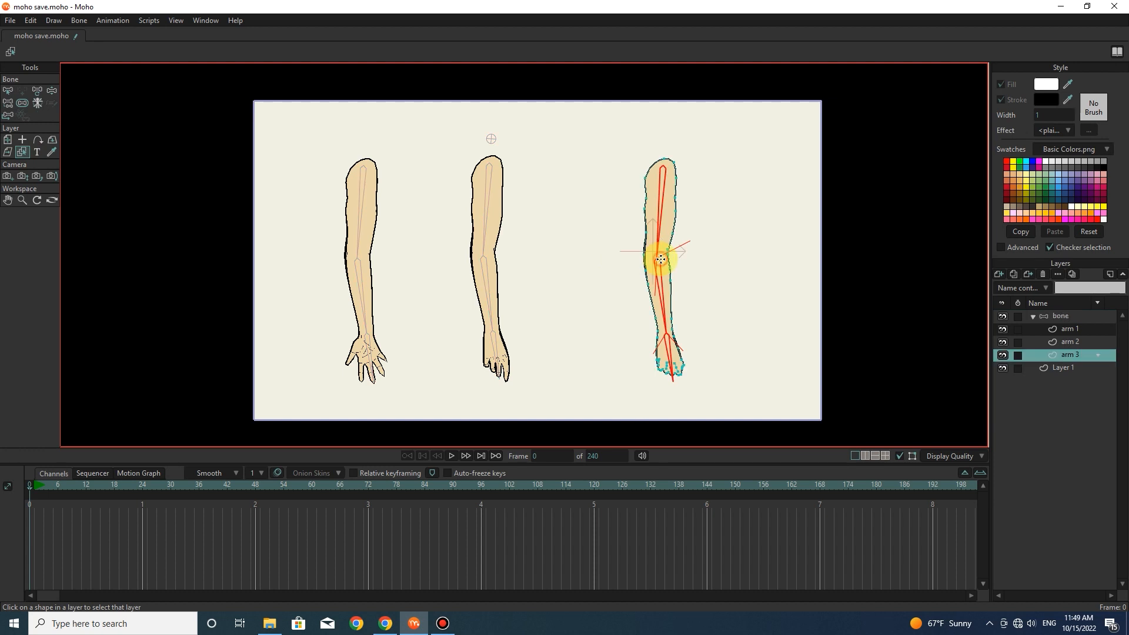
pyautogui.click(53, 20)
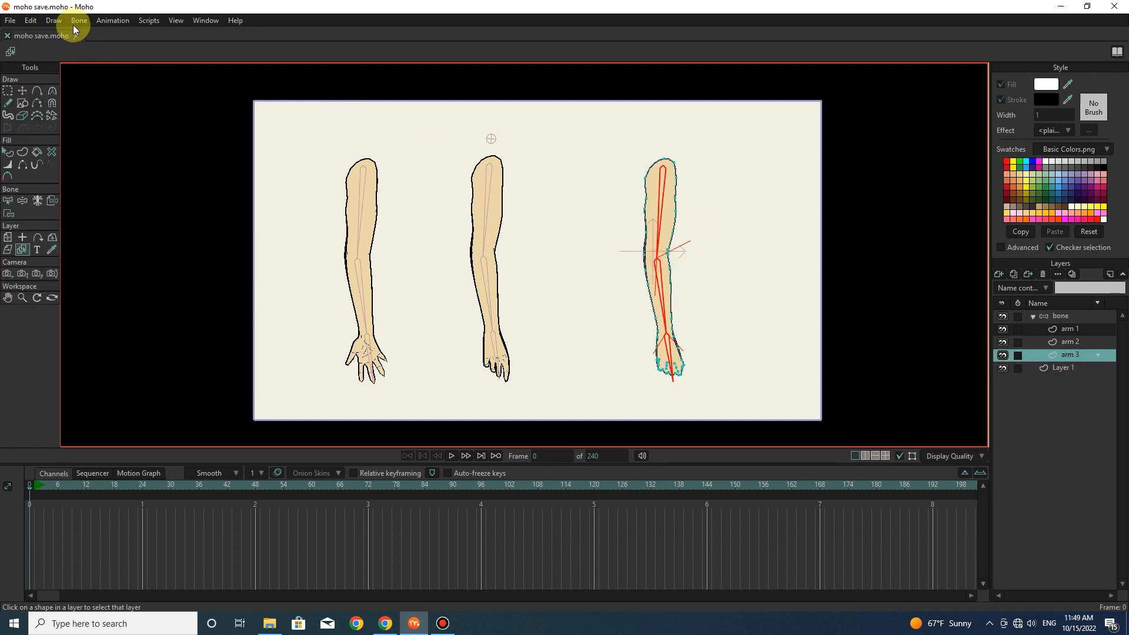
pyautogui.click(79, 20)
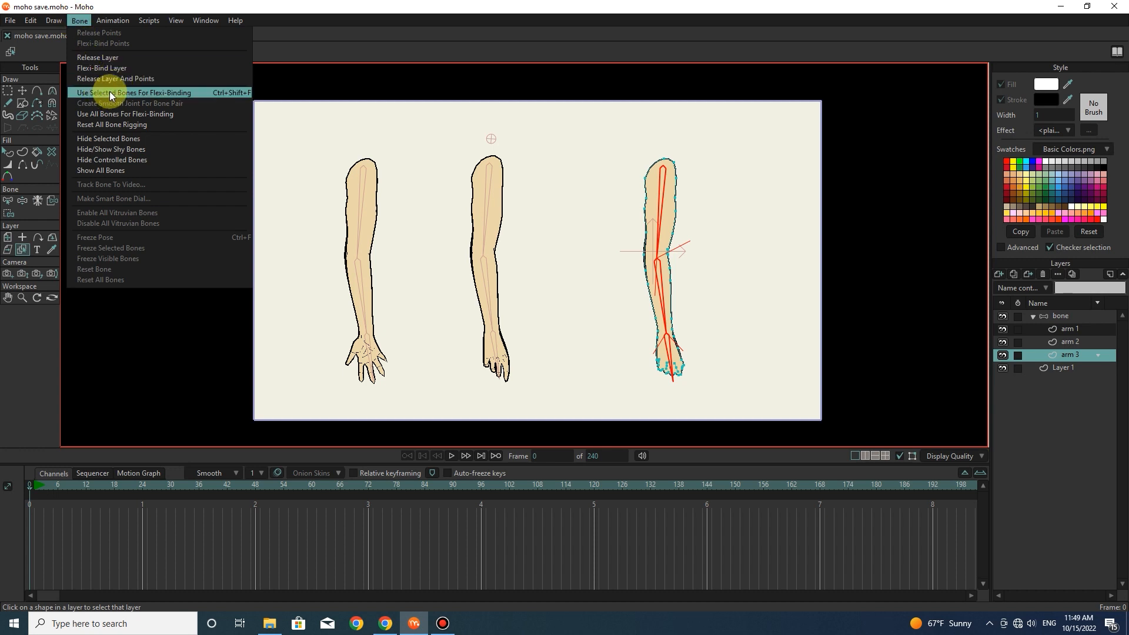
pyautogui.click(133, 91)
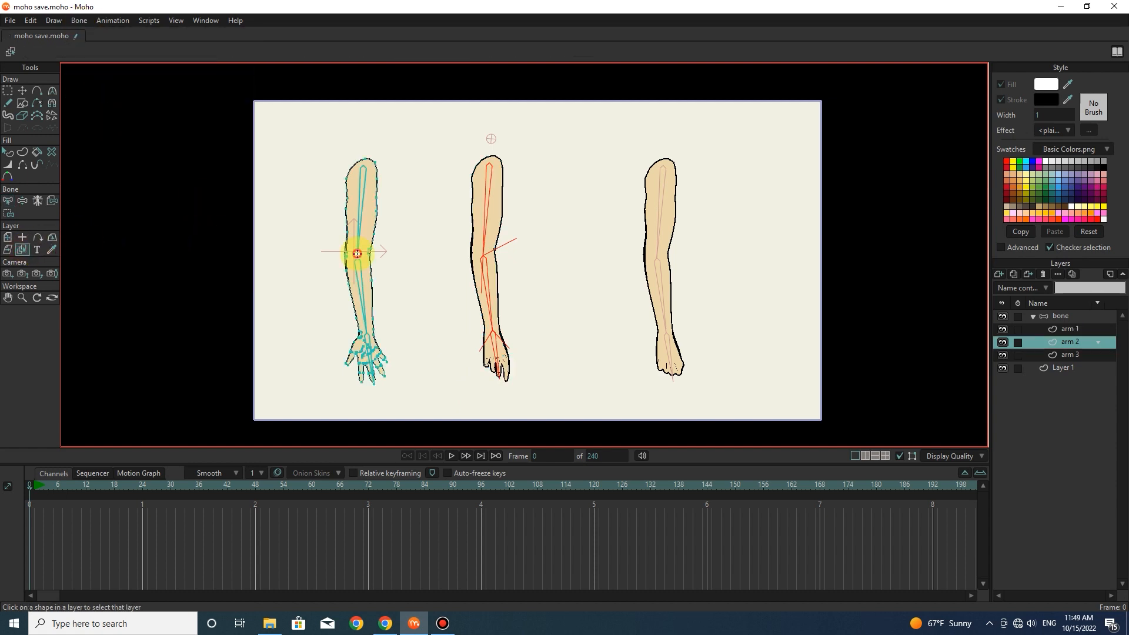
# Step: Select the next arm's bone chain and flexi-bind its layer the same way
pyautogui.click(9, 212)
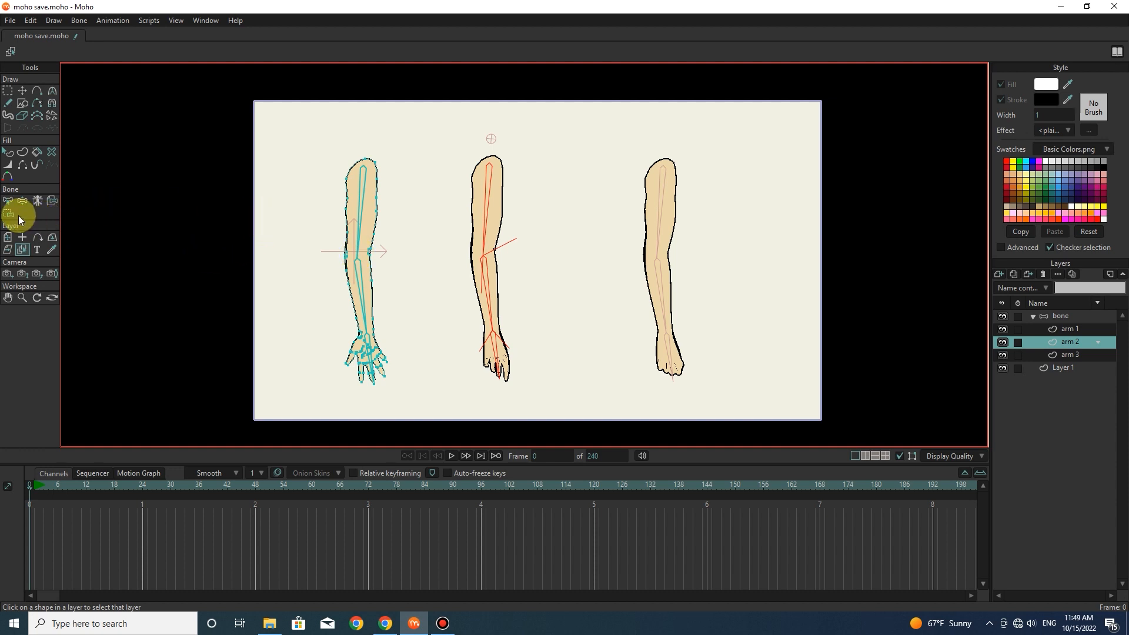
pyautogui.moveTo(25, 238)
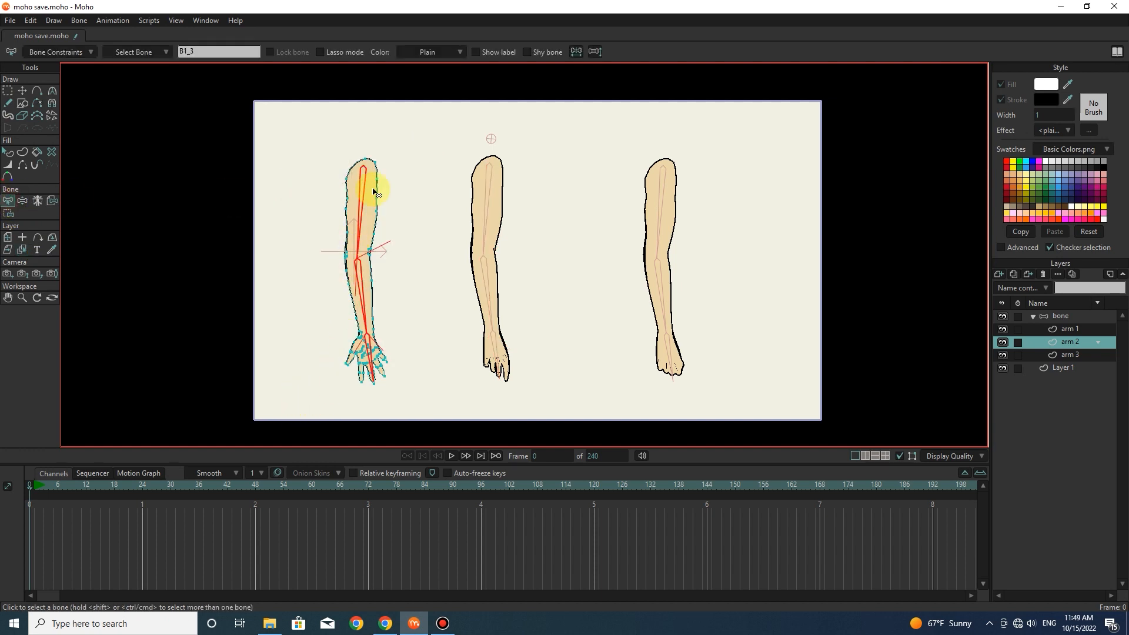
pyautogui.click(79, 20)
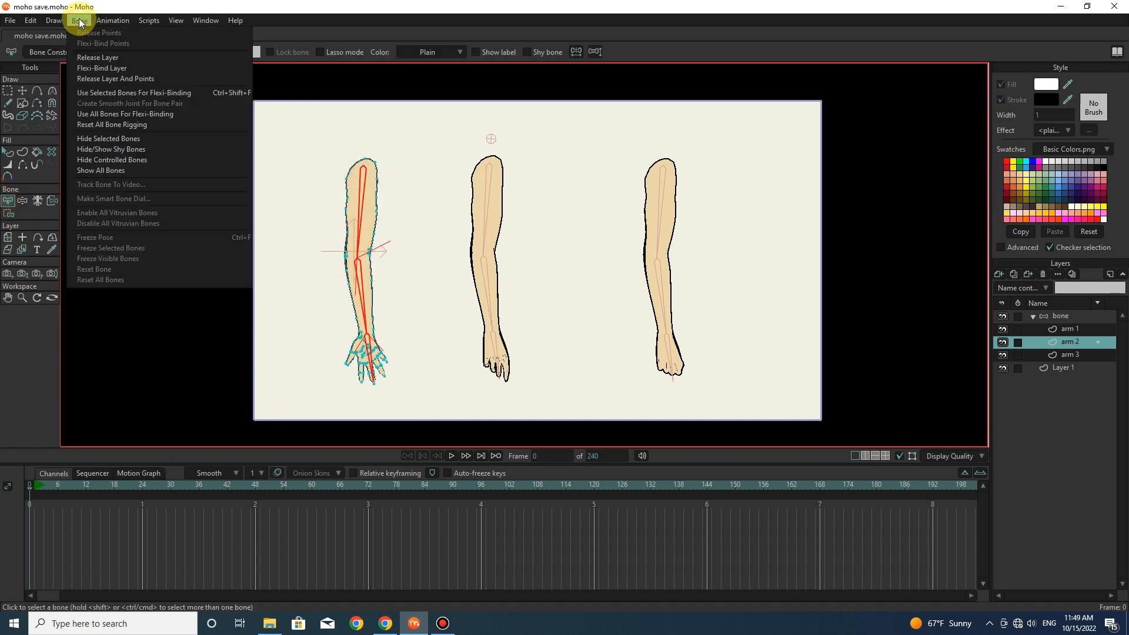
pyautogui.moveTo(119, 95)
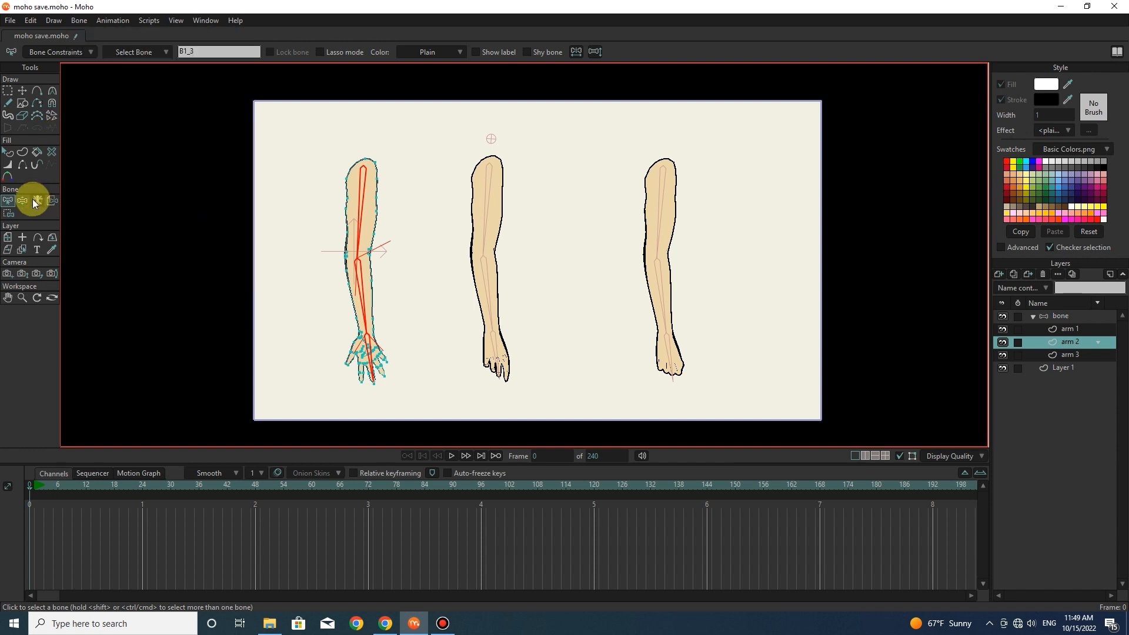
pyautogui.click(21, 200)
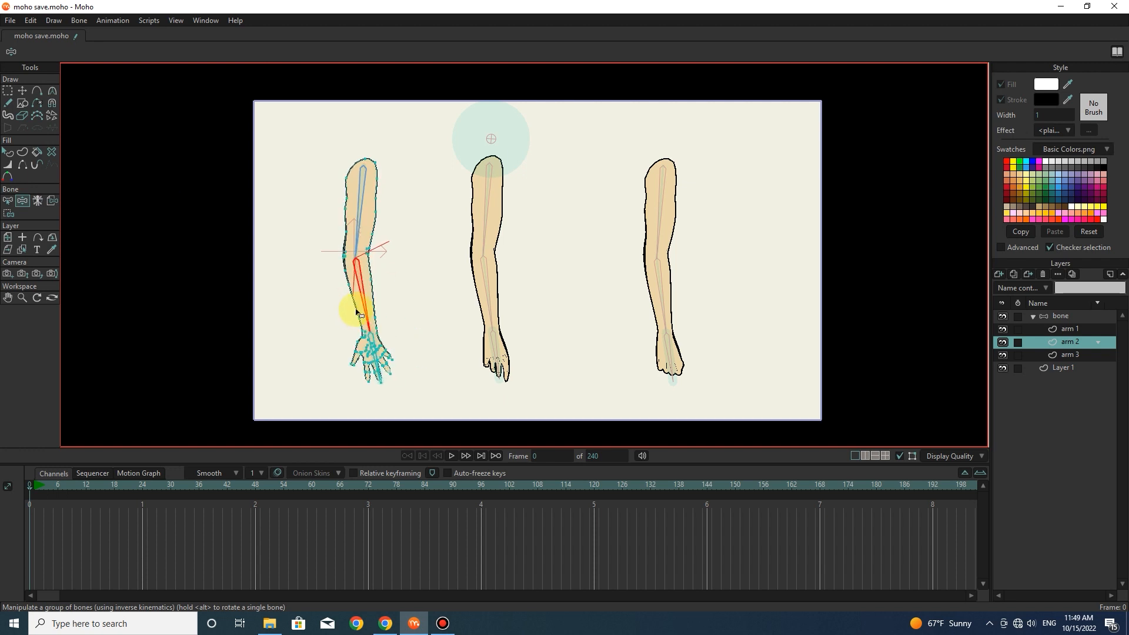
pyautogui.moveTo(353, 313); pyautogui.dragTo(525, 234)
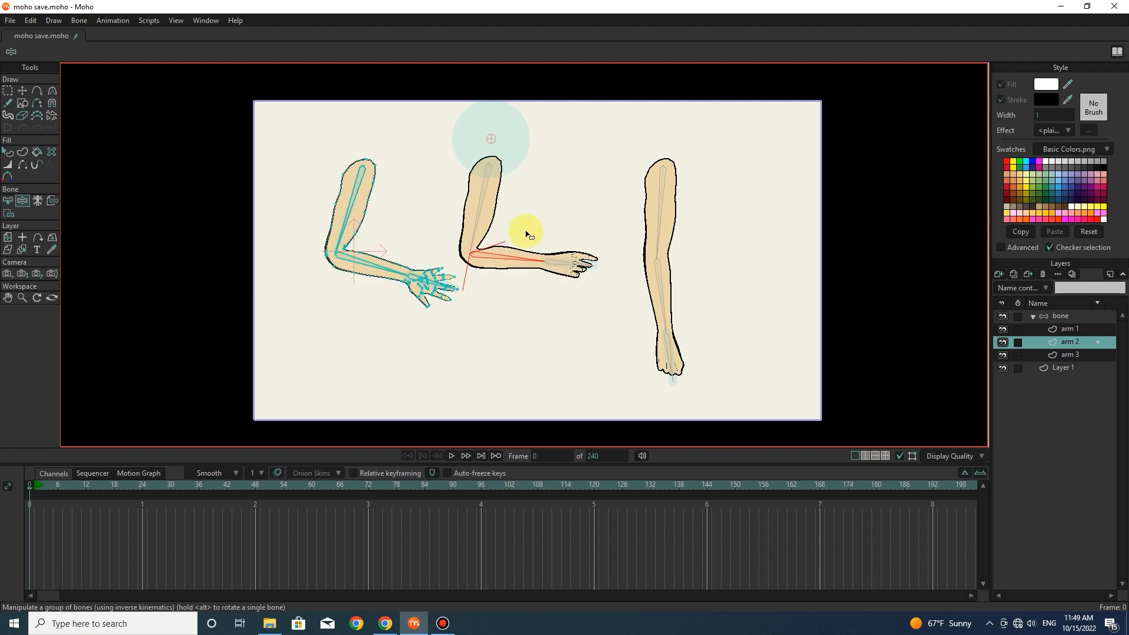
pyautogui.moveTo(526, 234); pyautogui.dragTo(512, 278)
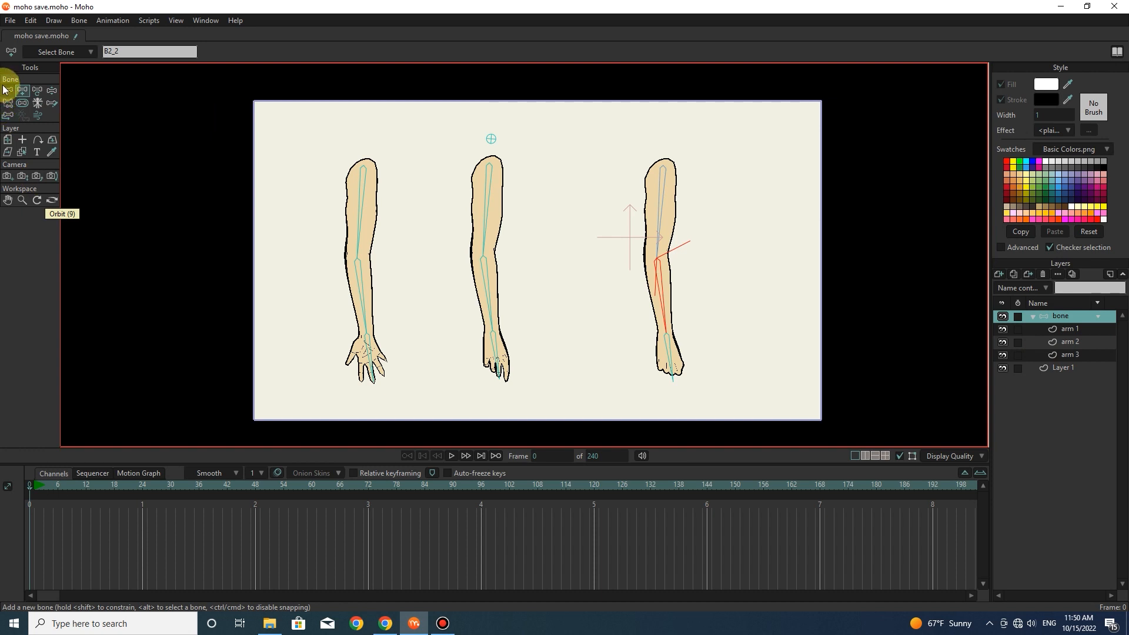
pyautogui.click(8, 90)
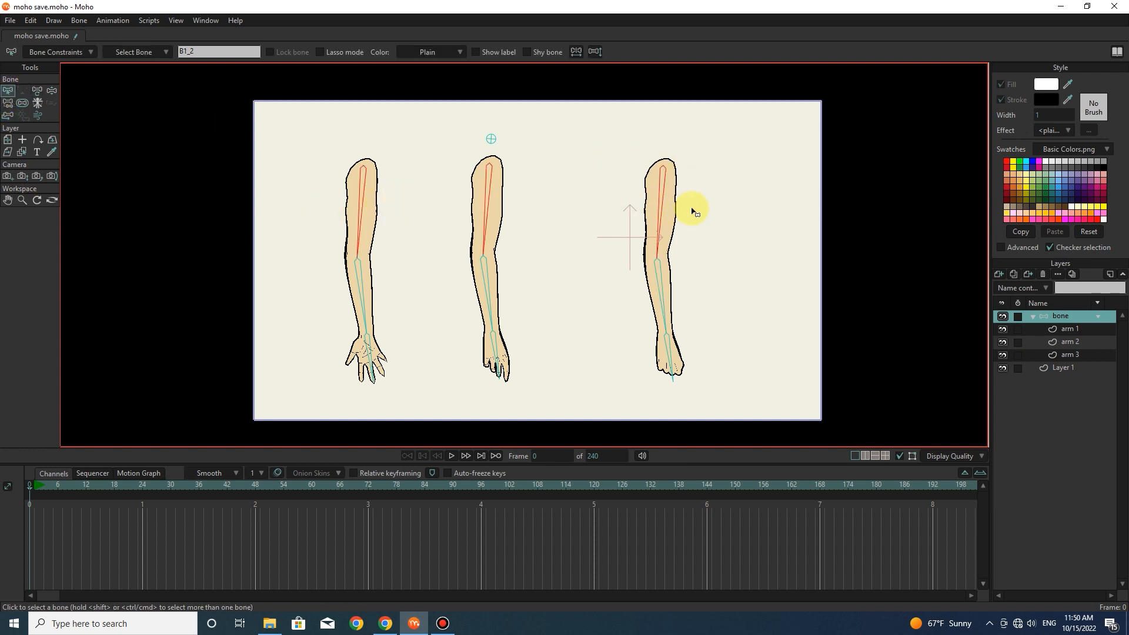
pyautogui.moveTo(28, 115)
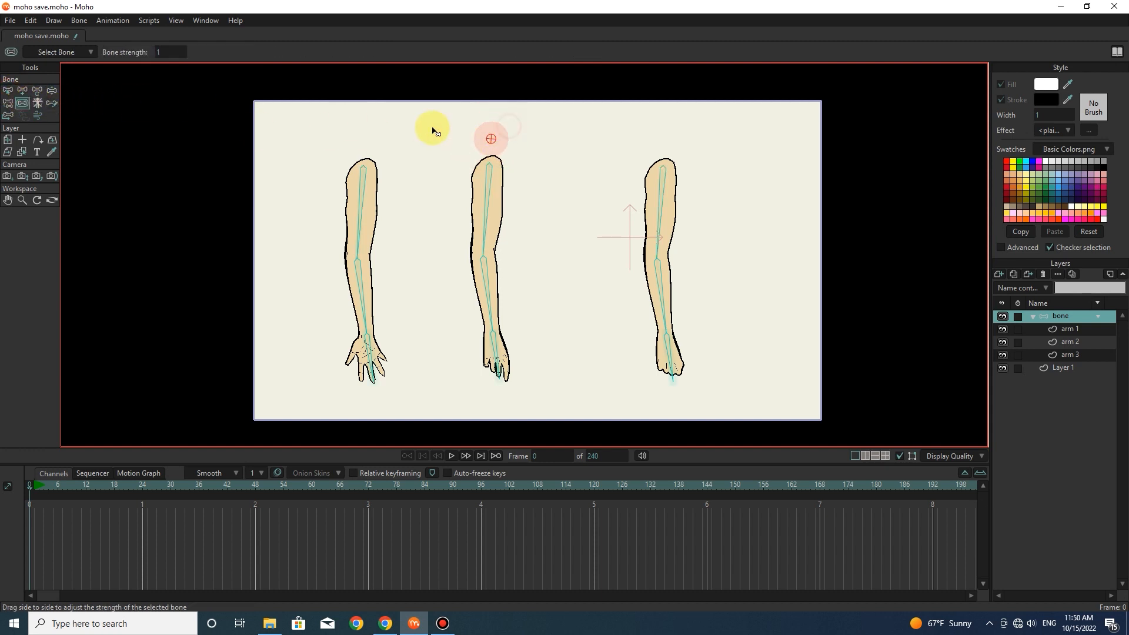
pyautogui.click(51, 89)
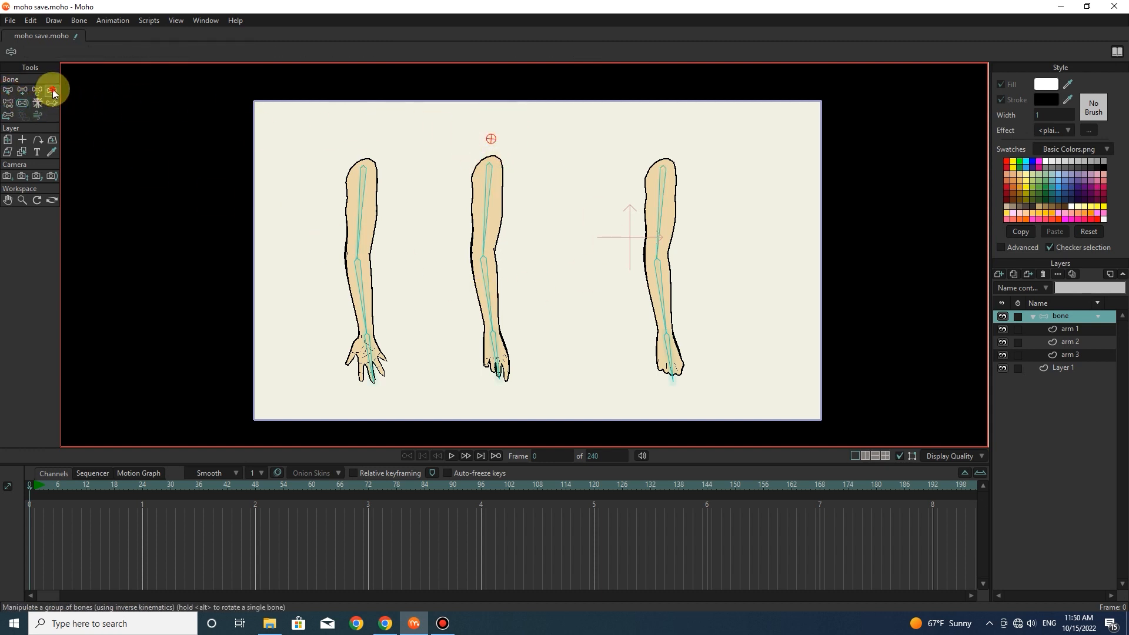
pyautogui.moveTo(560, 220)
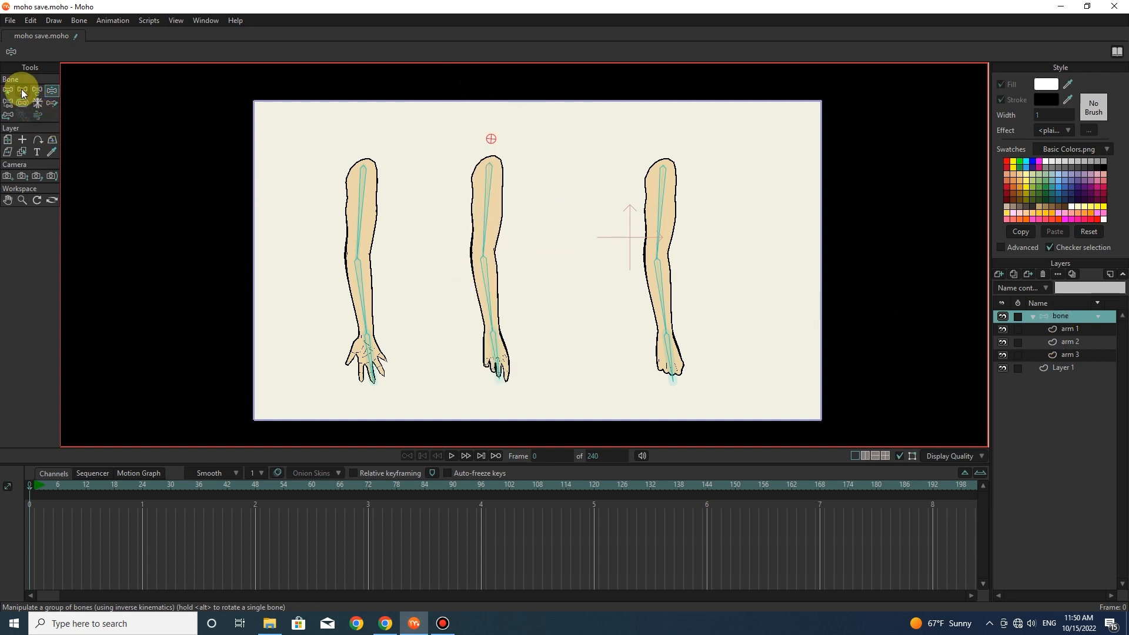
# Step: Add a bone and reposition it along the middle arm's chain
pyautogui.click(21, 90)
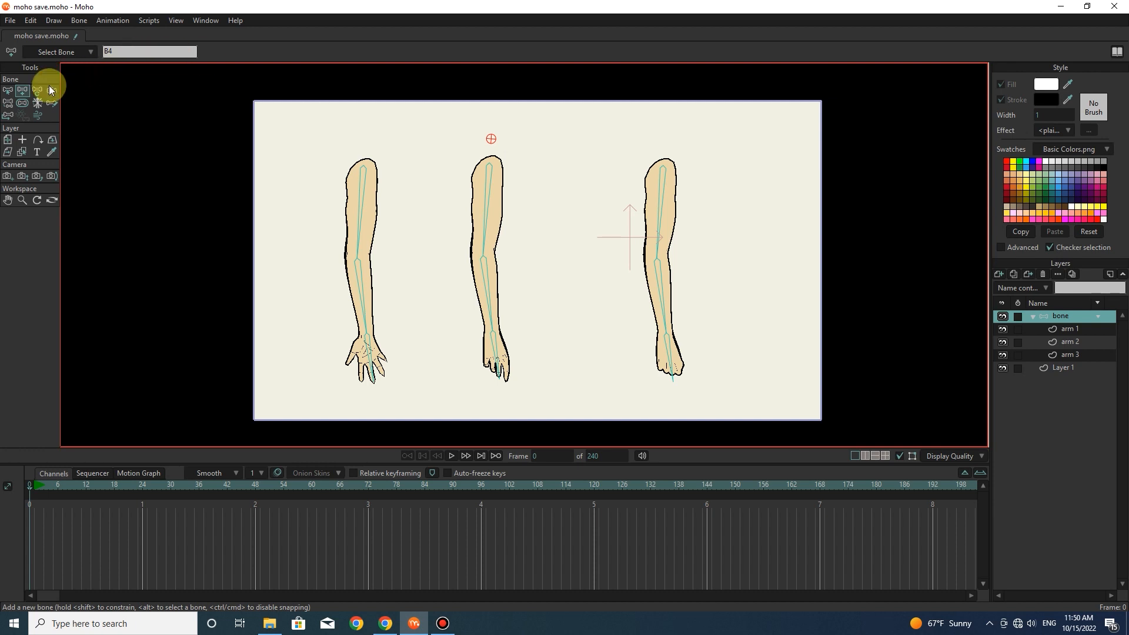
pyautogui.click(37, 90)
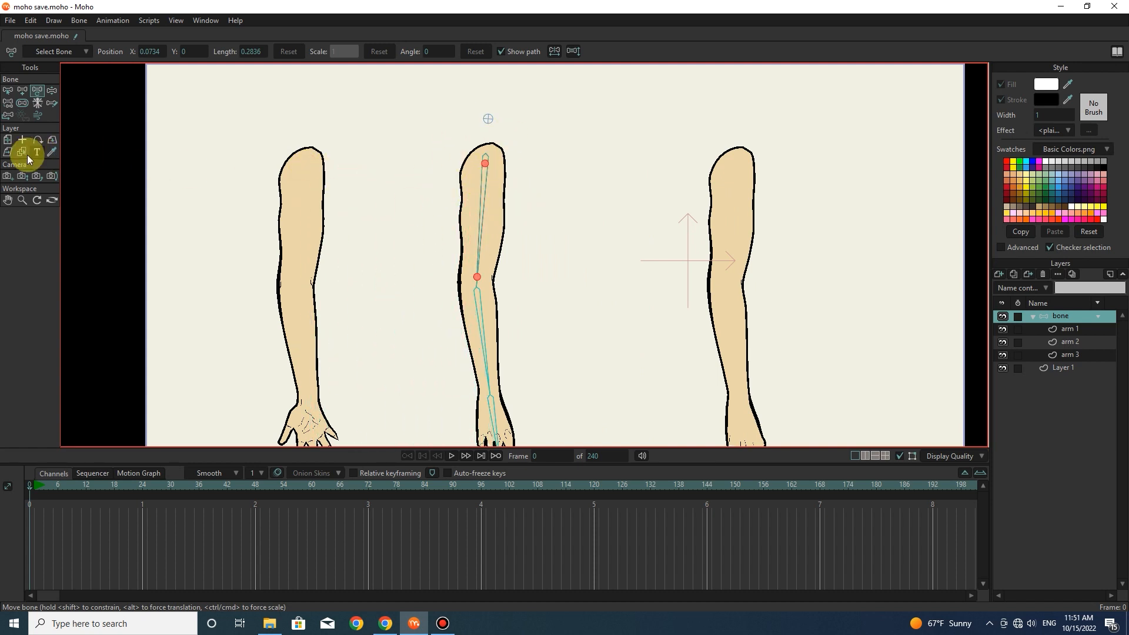
# Step: Move the arm 3 and arm 2 drawings so they sit over the middle arm's bone chain
pyautogui.click(1070, 355)
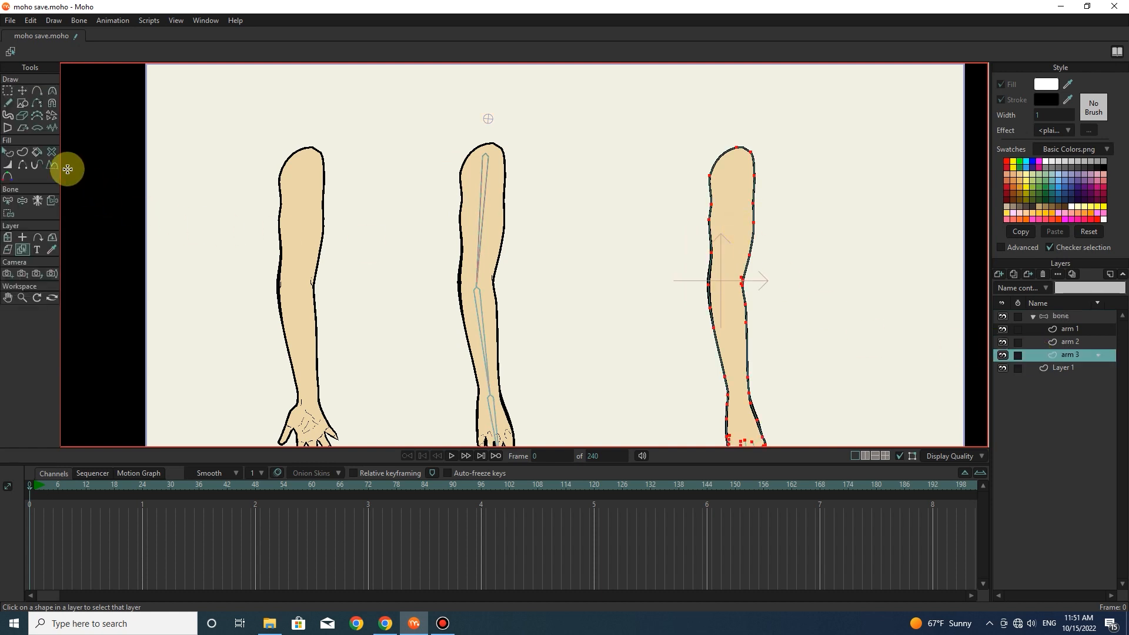
pyautogui.click(23, 90)
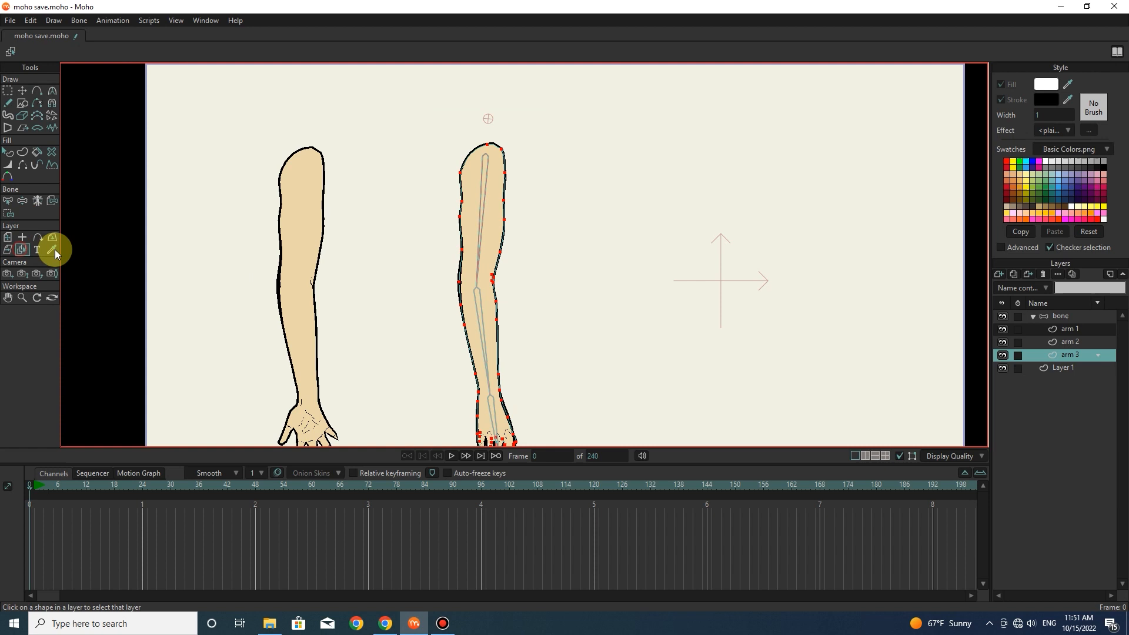
pyautogui.click(1069, 341)
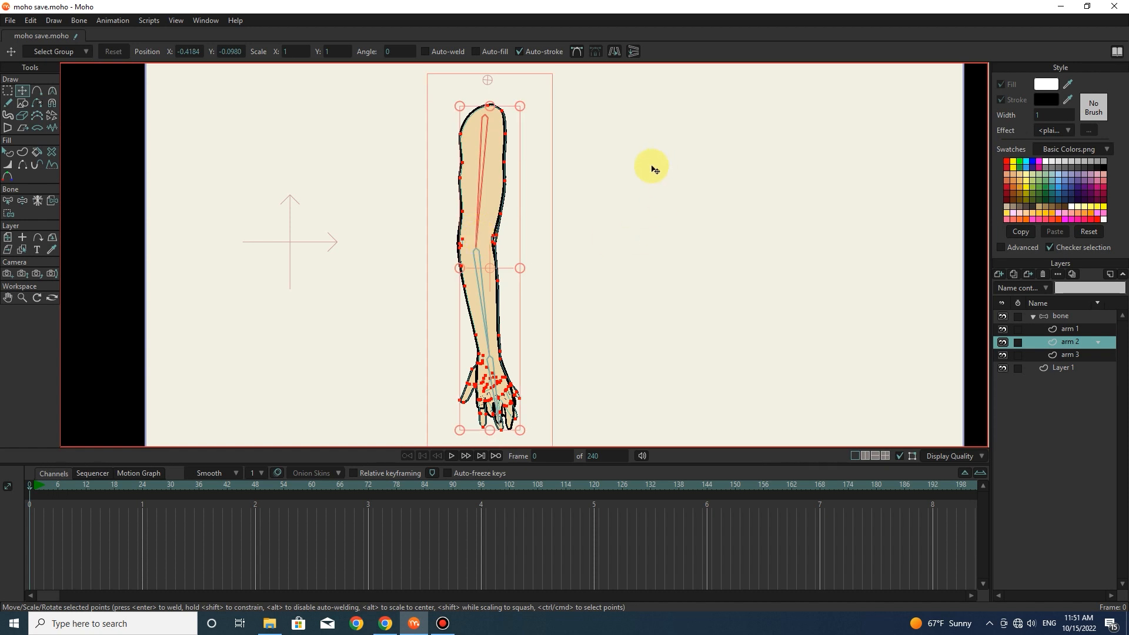
pyautogui.moveTo(486, 264)
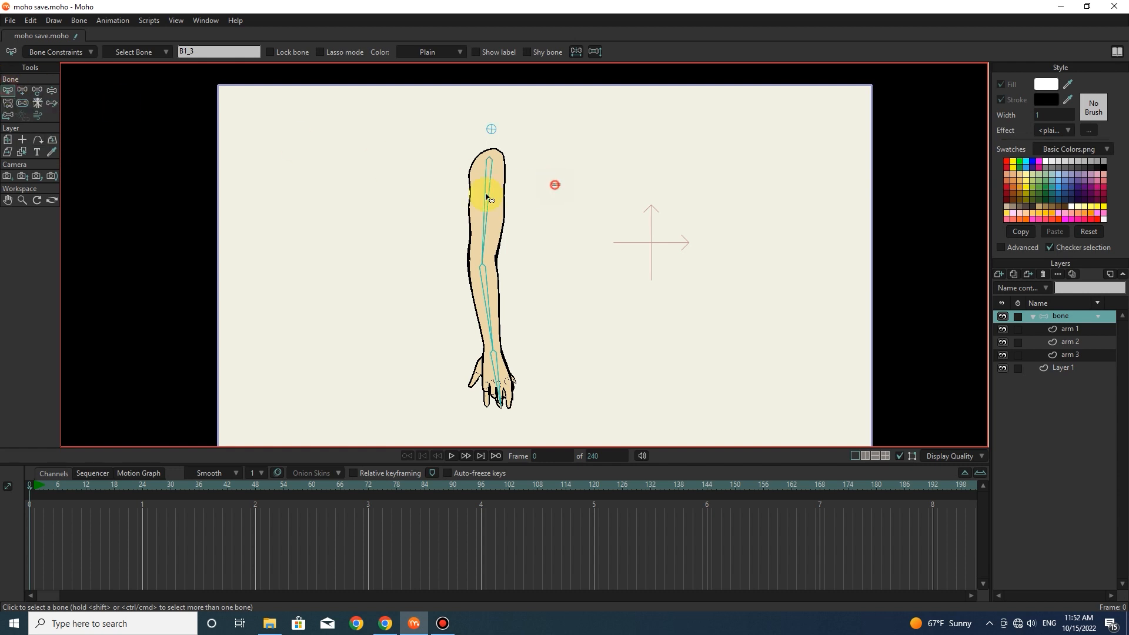
# Step: Group the stacked arm bones into Vitruvian Group 1 and make B1_3 active to show arm 2
pyautogui.click(487, 198)
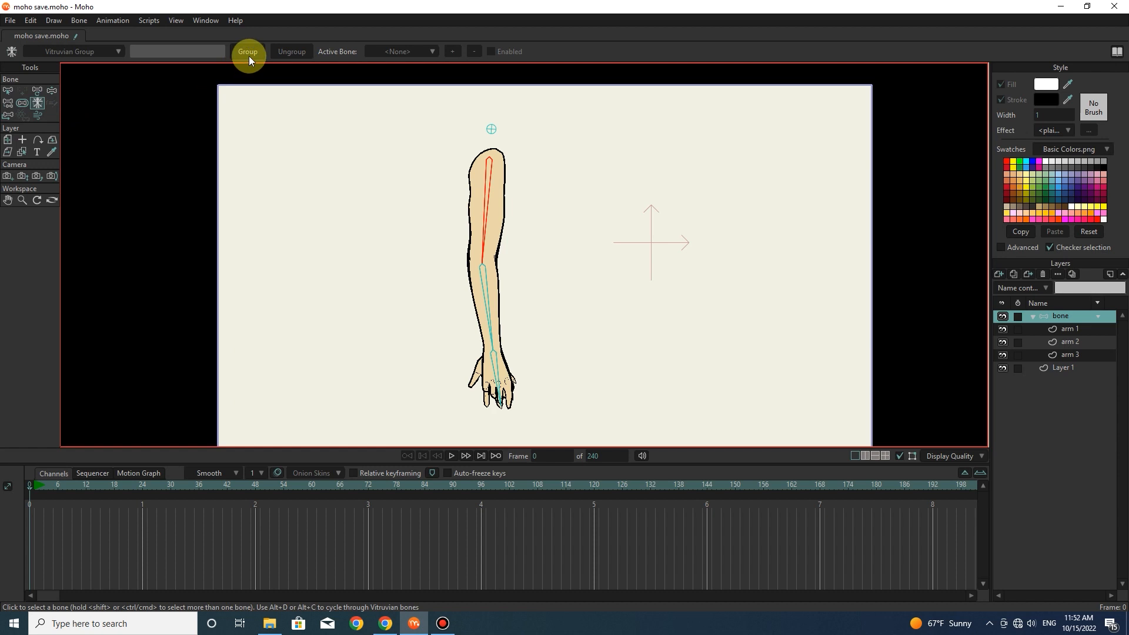
pyautogui.click(248, 51)
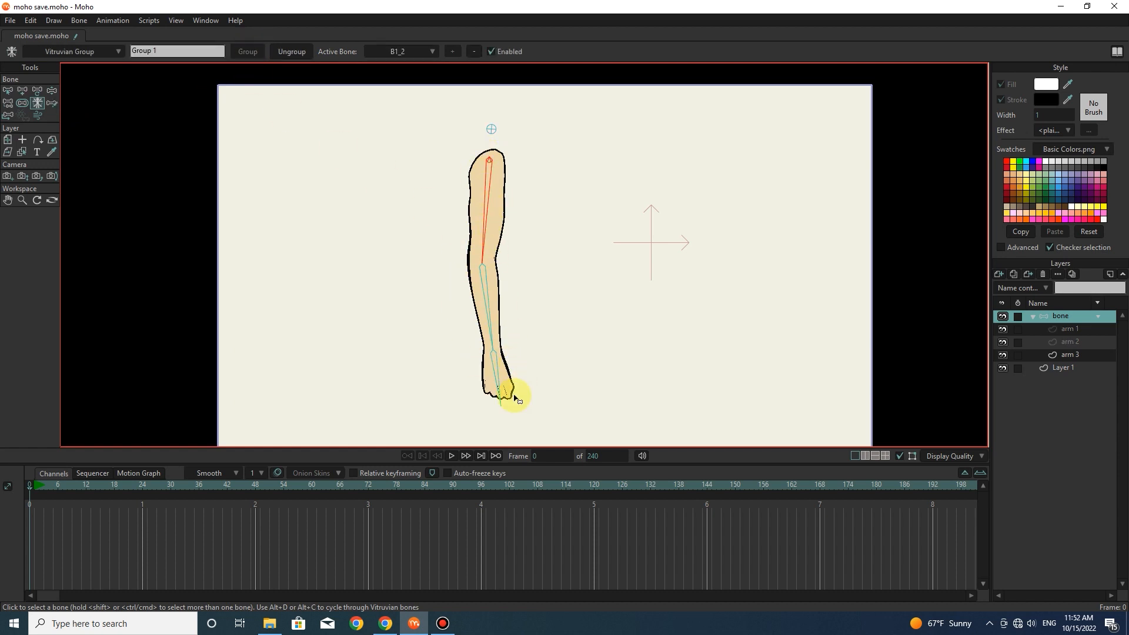
pyautogui.click(431, 50)
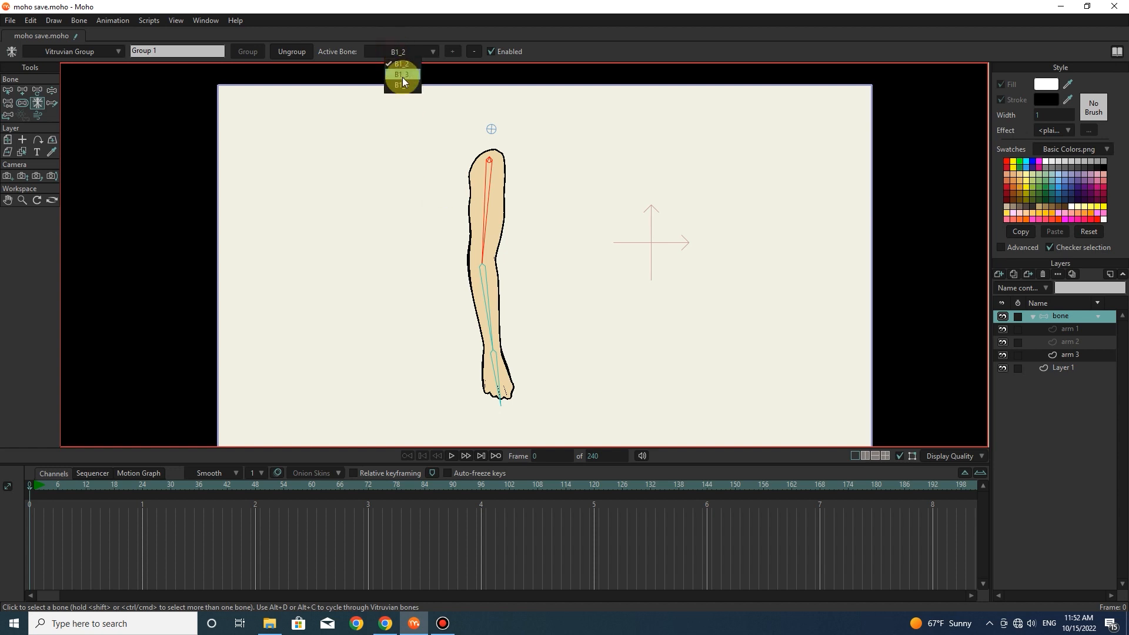
pyautogui.click(407, 74)
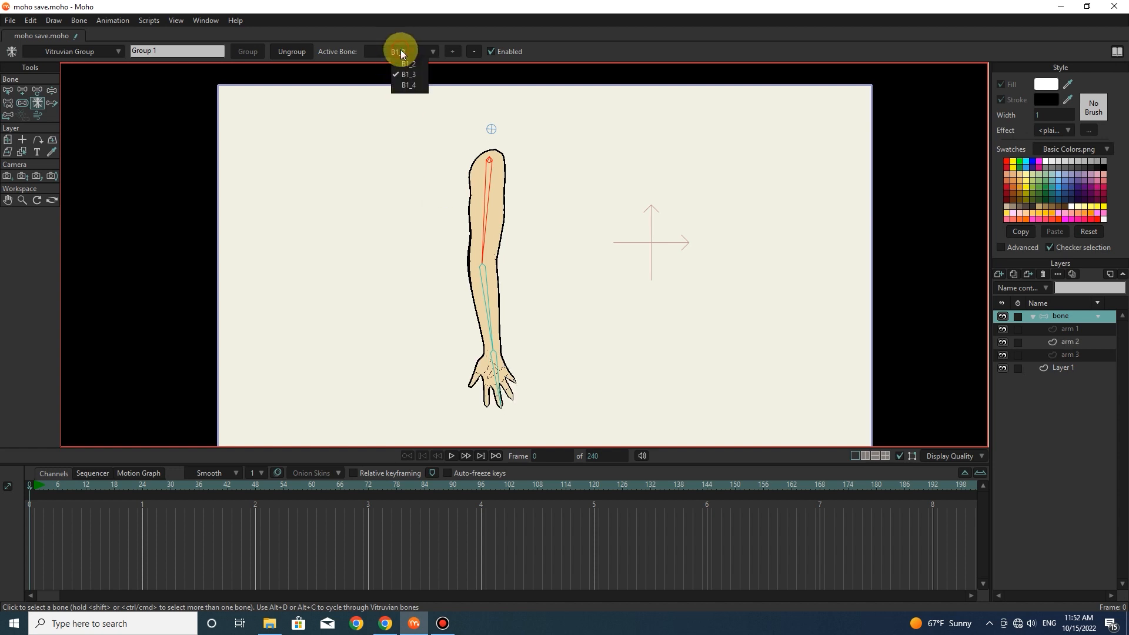
# Step: Test switching the group's active bone among B1_2, B1_3 and B1_4, keyed through frame 13
pyautogui.click(408, 85)
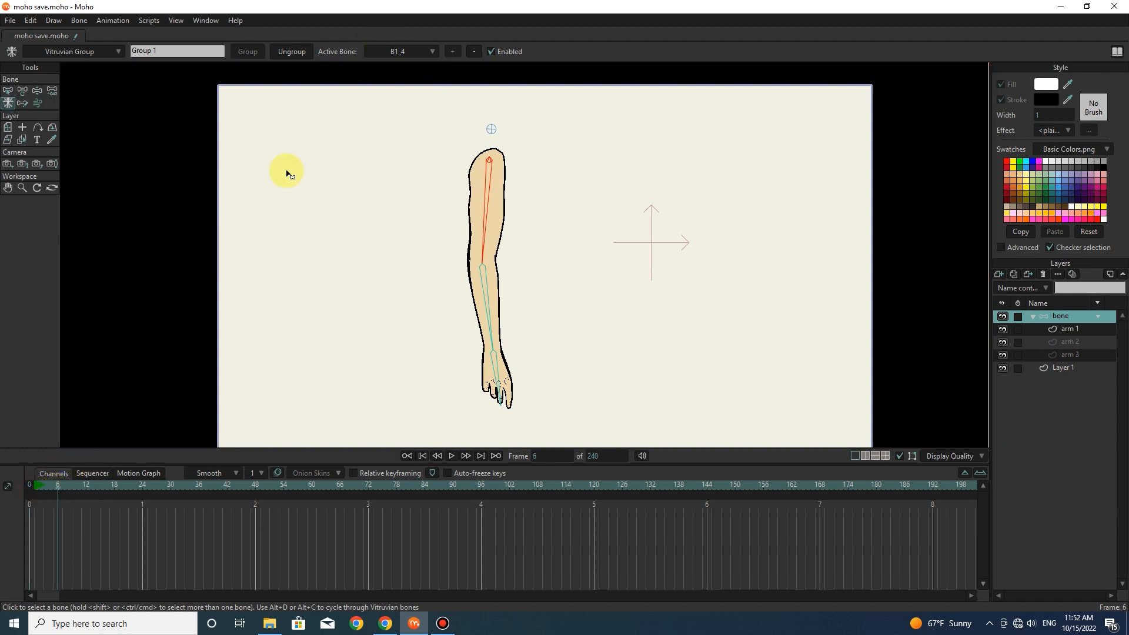
pyautogui.click(403, 50)
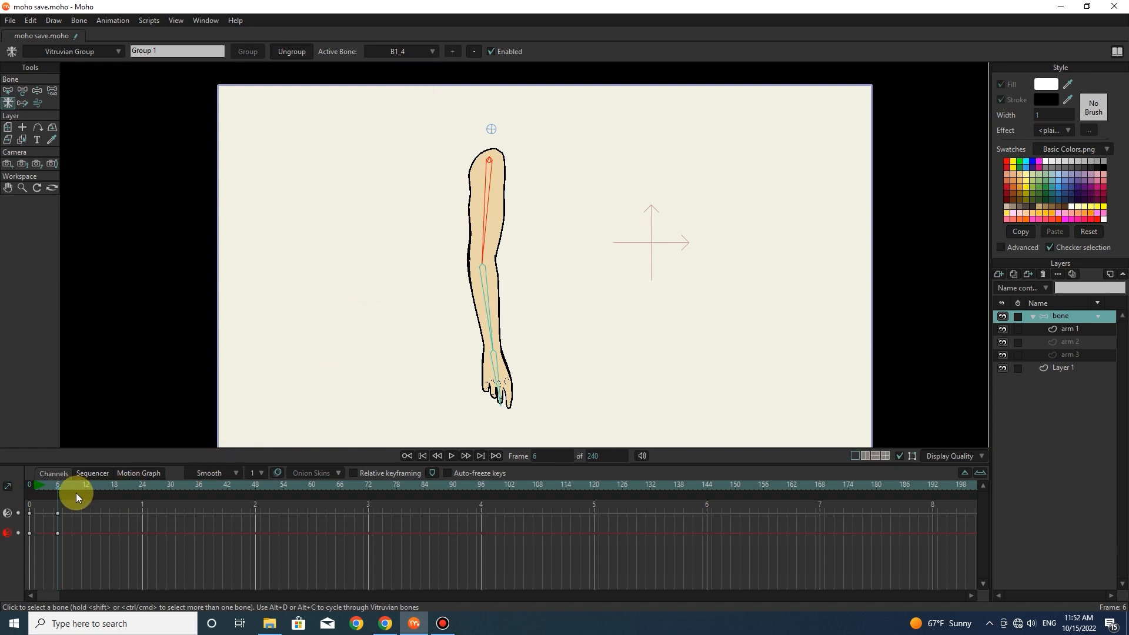
pyautogui.moveTo(63, 493)
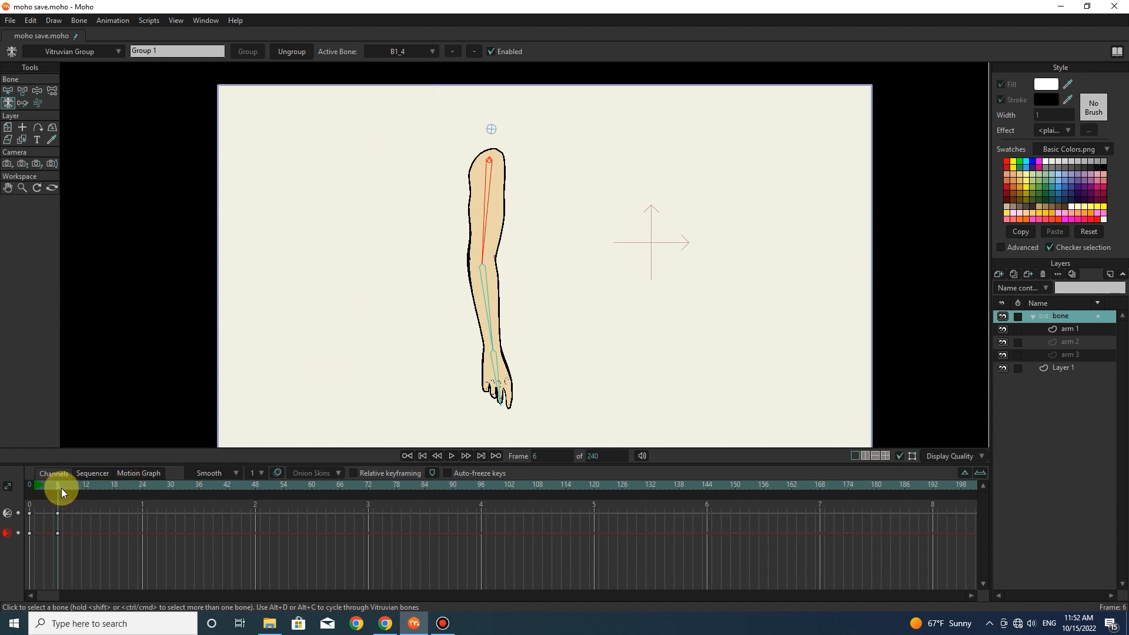
pyautogui.click(410, 51)
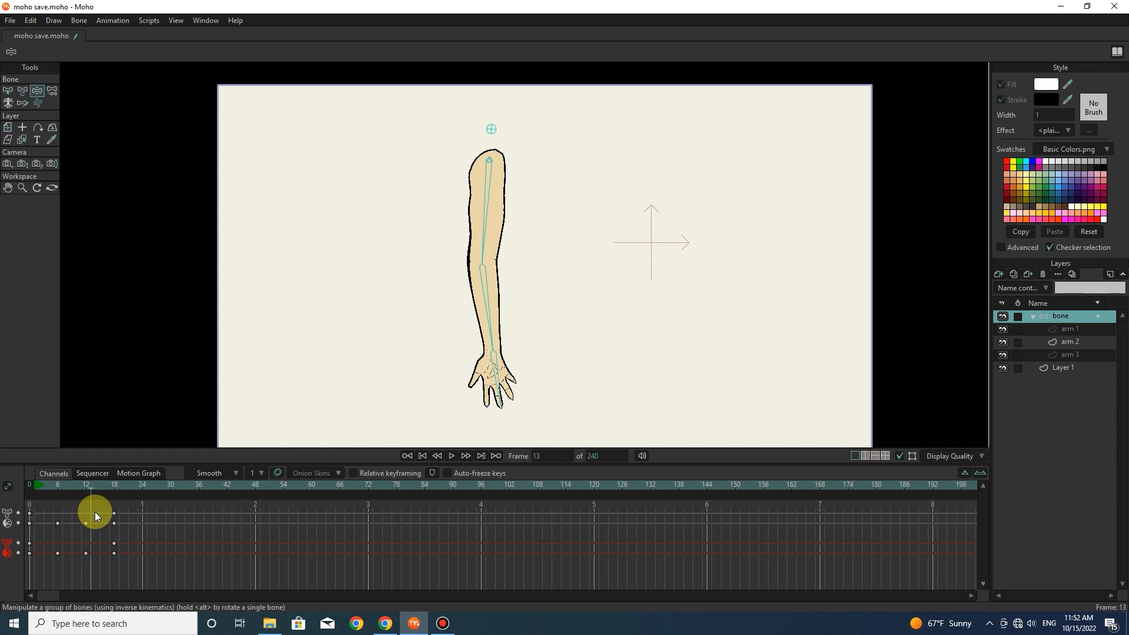
# Step: Add dial bone B11 beside the arm on the bone layer and limit its rotation with angle constraints
pyautogui.moveTo(95, 512); pyautogui.dragTo(78, 523)
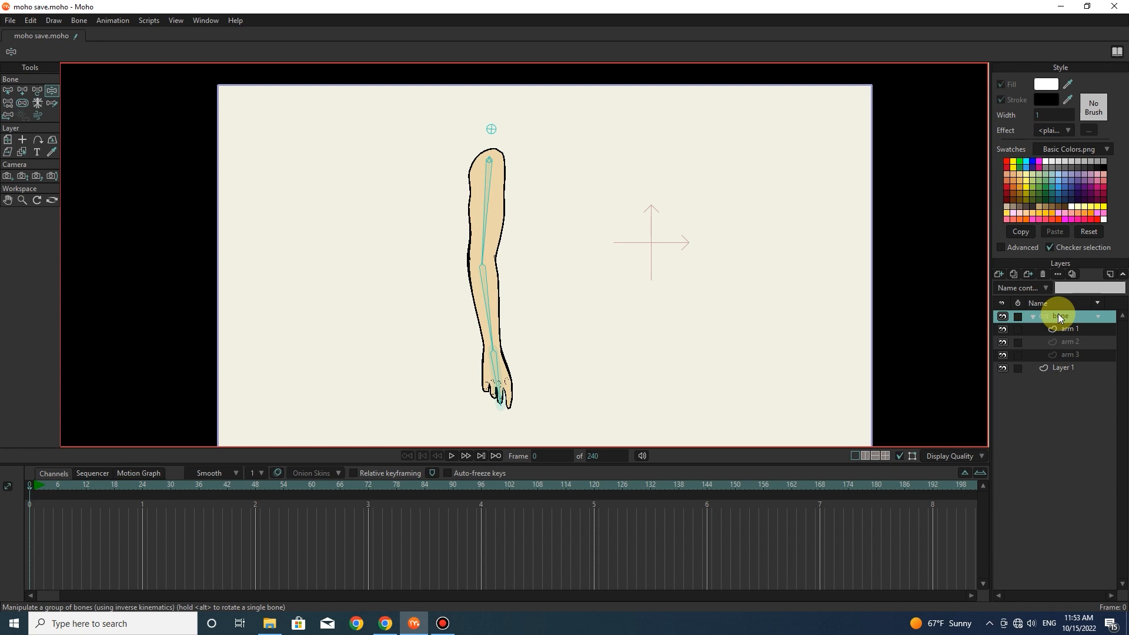
pyautogui.click(8, 90)
pyautogui.write('90')
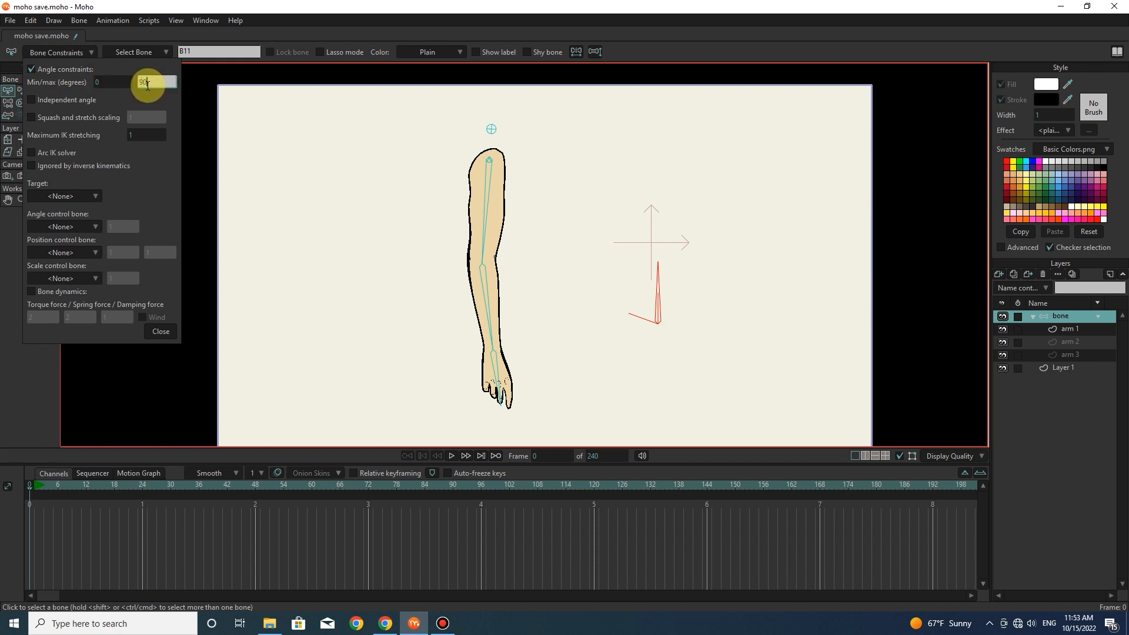
pyautogui.click(161, 332)
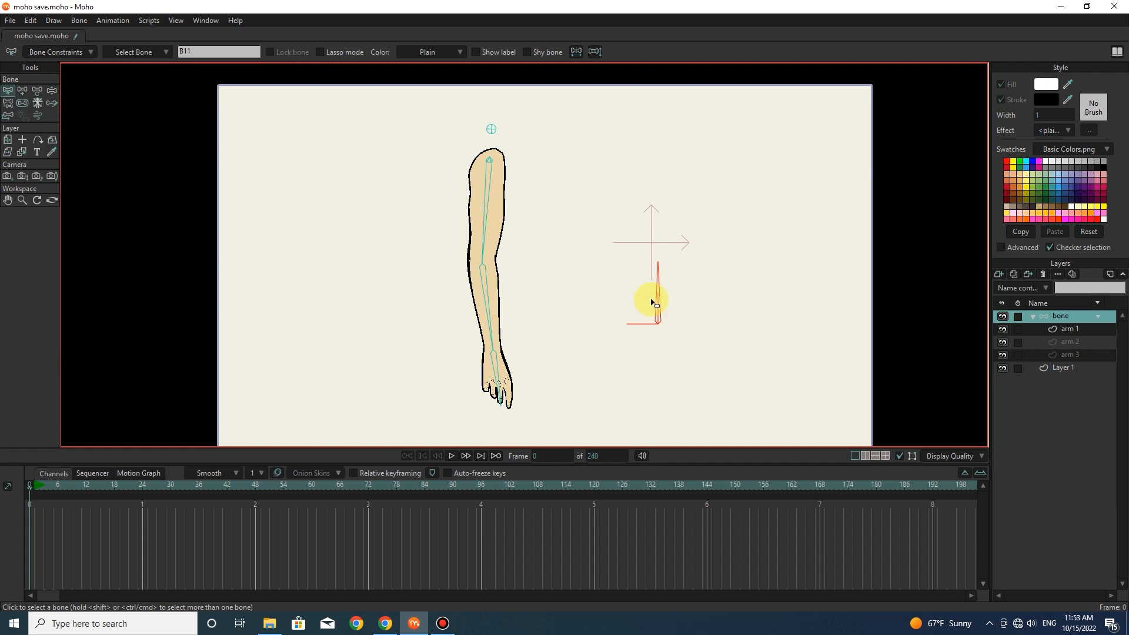
# Step: Create a new smart bone action named B11 from the Actions panel
pyautogui.click(206, 20)
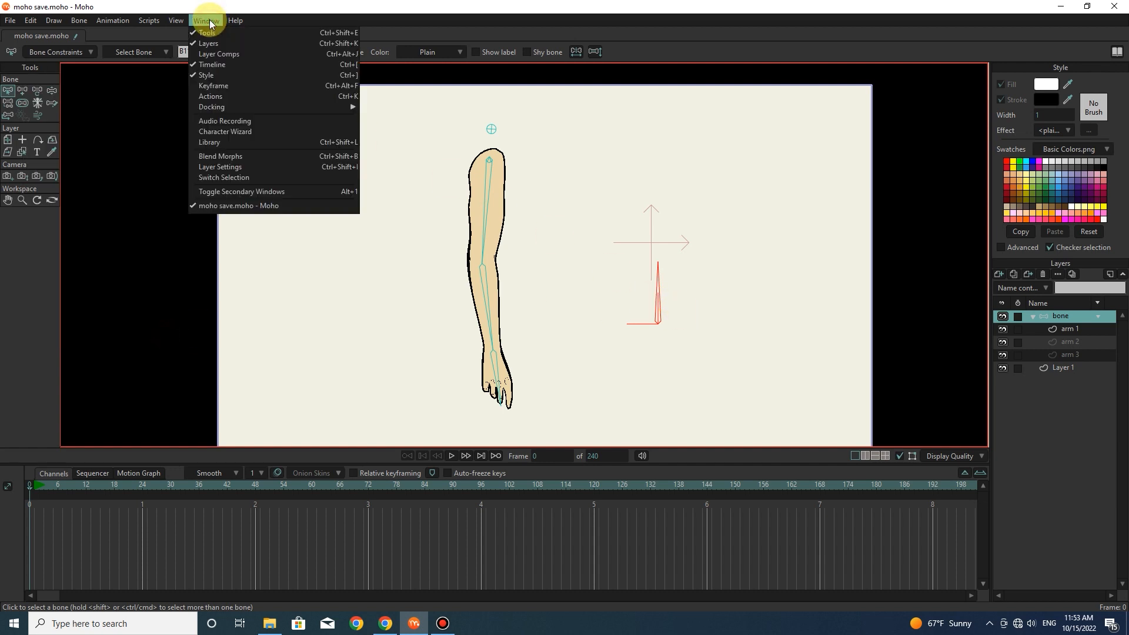
pyautogui.click(210, 95)
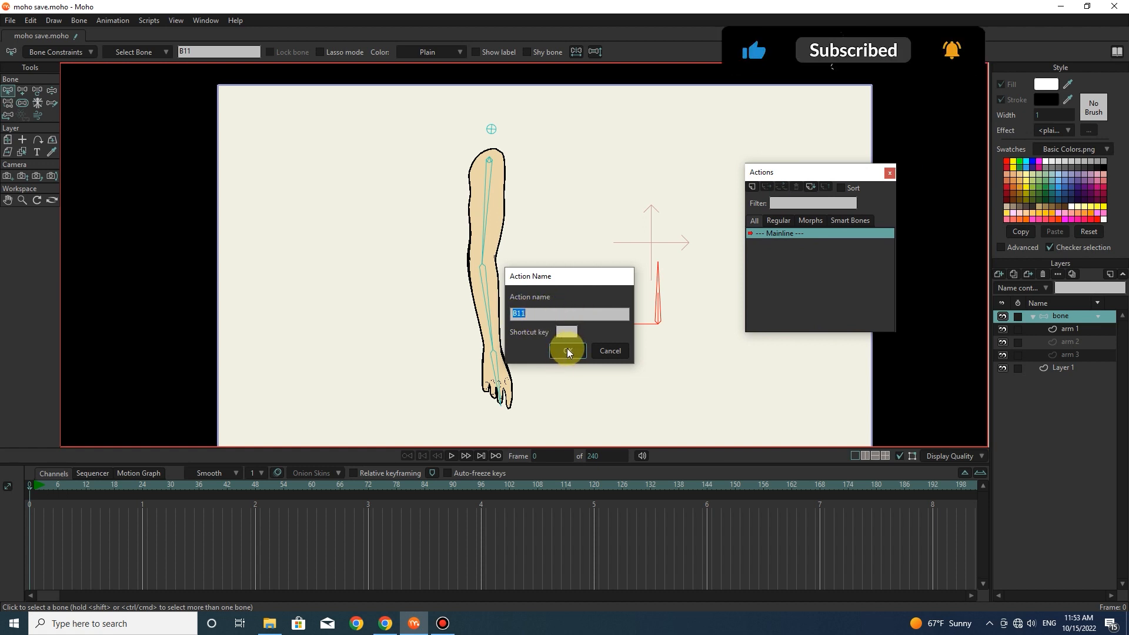
pyautogui.click(566, 352)
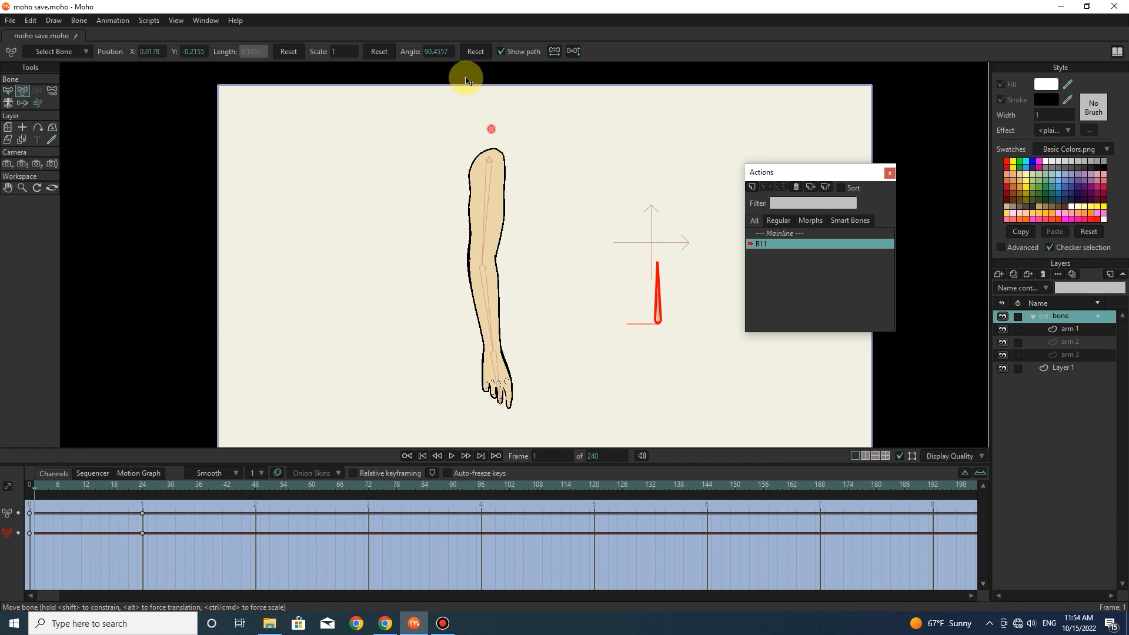
# Step: In the B11 action, key the upright dial to show arm 1 through the Vitruvian group
pyautogui.click(51, 91)
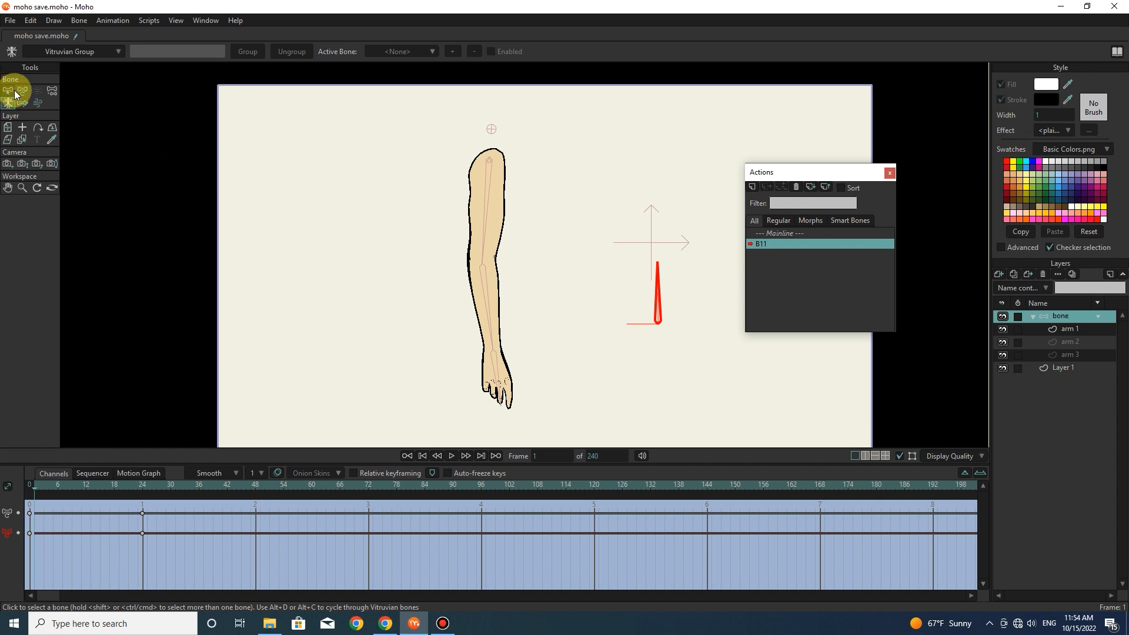
pyautogui.click(9, 92)
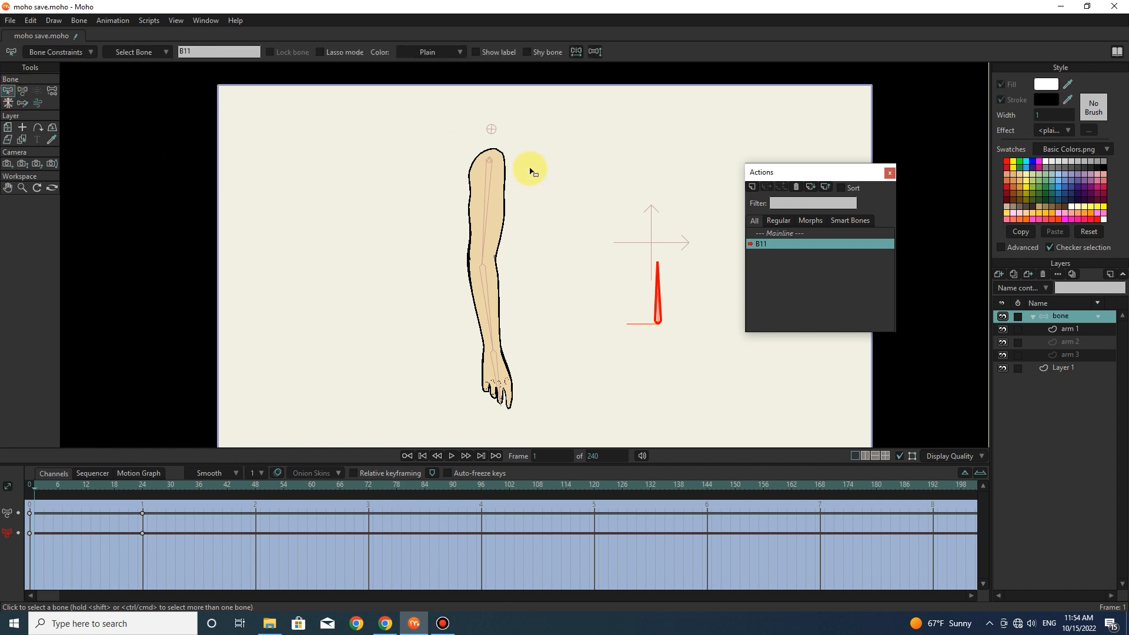
pyautogui.click(9, 90)
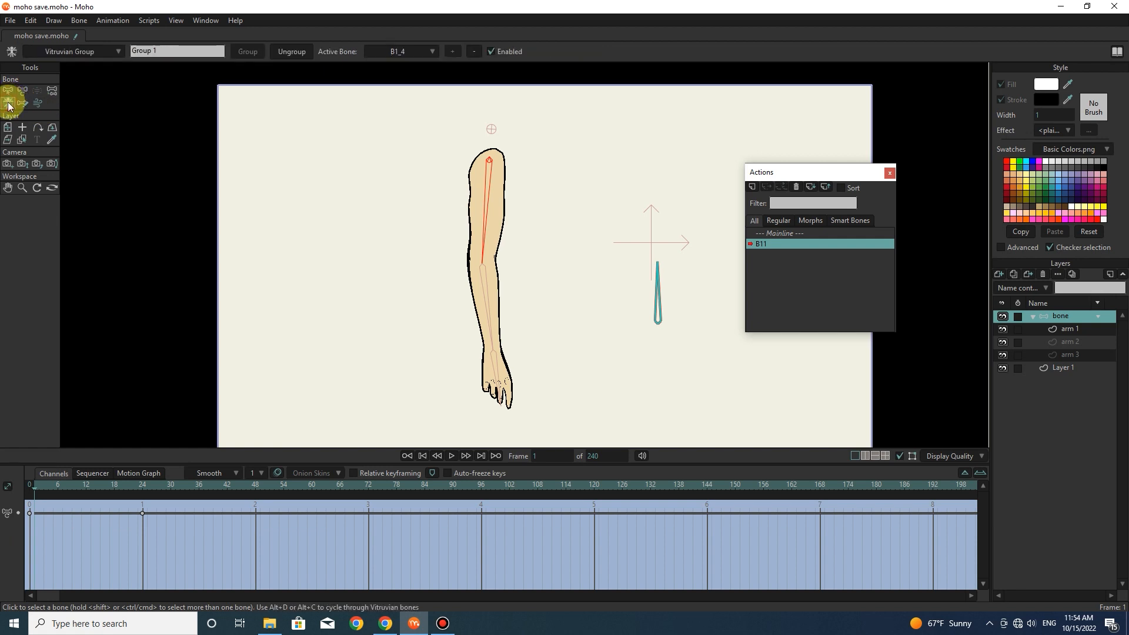
pyautogui.click(430, 50)
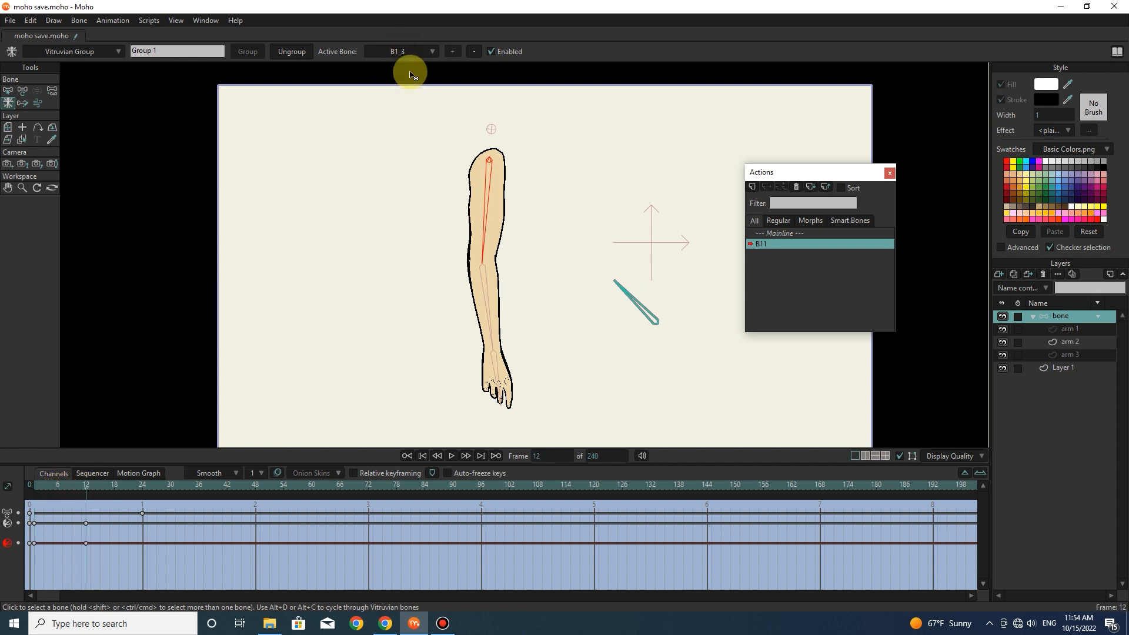
# Step: Key frames 12 and 24 so halfway shows arm 2 and horizontal dial makes B1_2 show arm 3
pyautogui.click(142, 484)
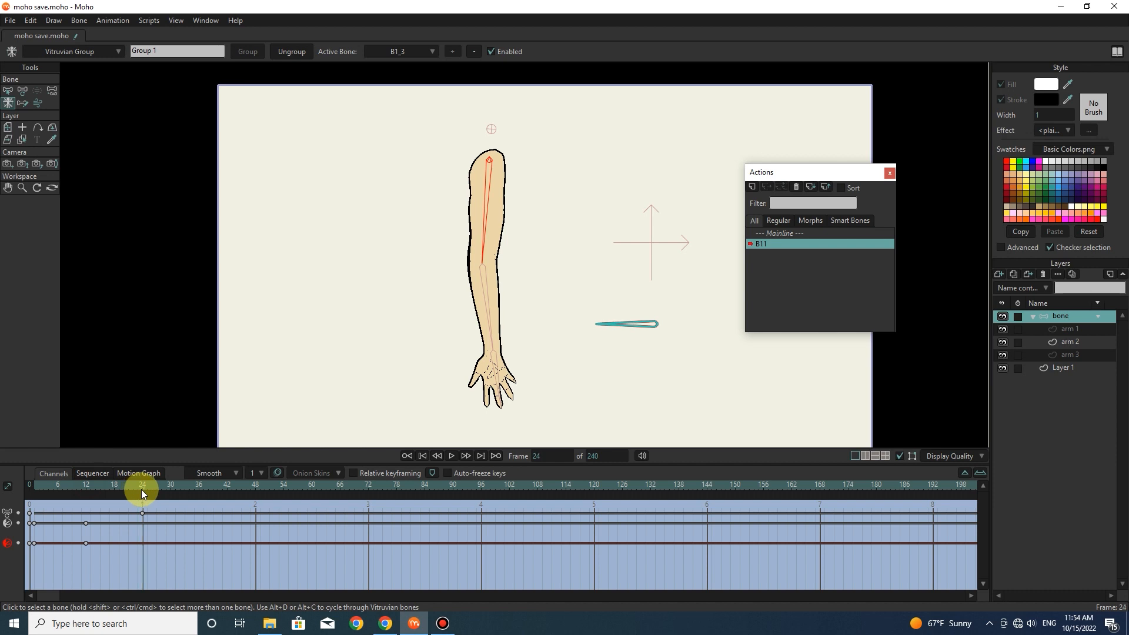
pyautogui.click(431, 51)
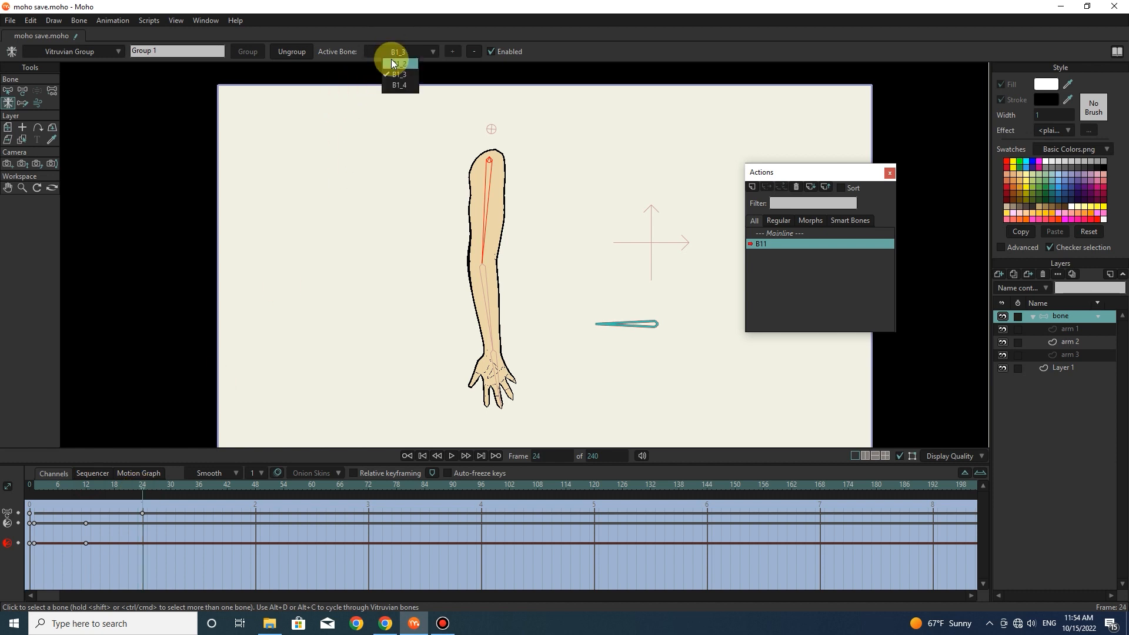
pyautogui.click(400, 63)
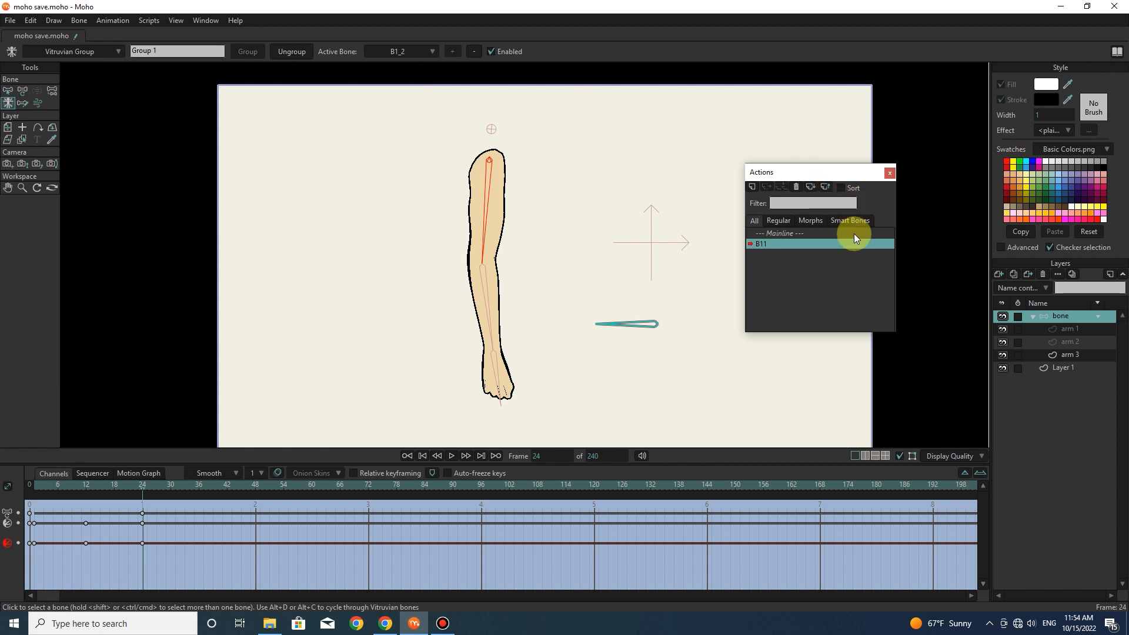
pyautogui.click(783, 233)
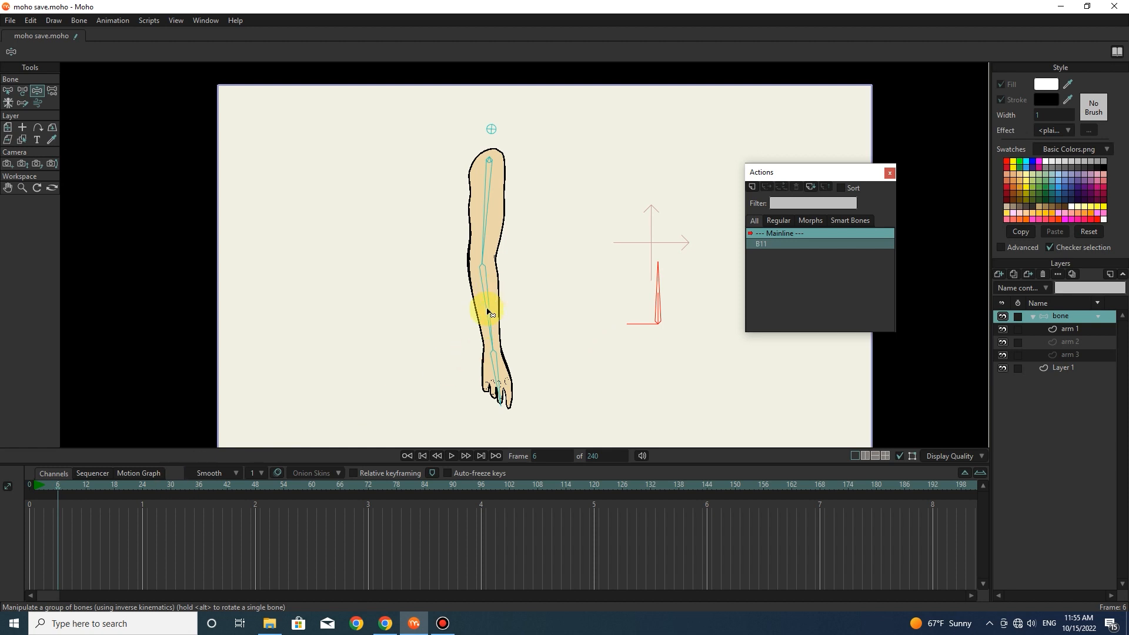
# Step: On the mainline, bend the arm and turn dial B11 to swap the drawing, keyed at frame 24
pyautogui.moveTo(489, 309); pyautogui.dragTo(608, 285)
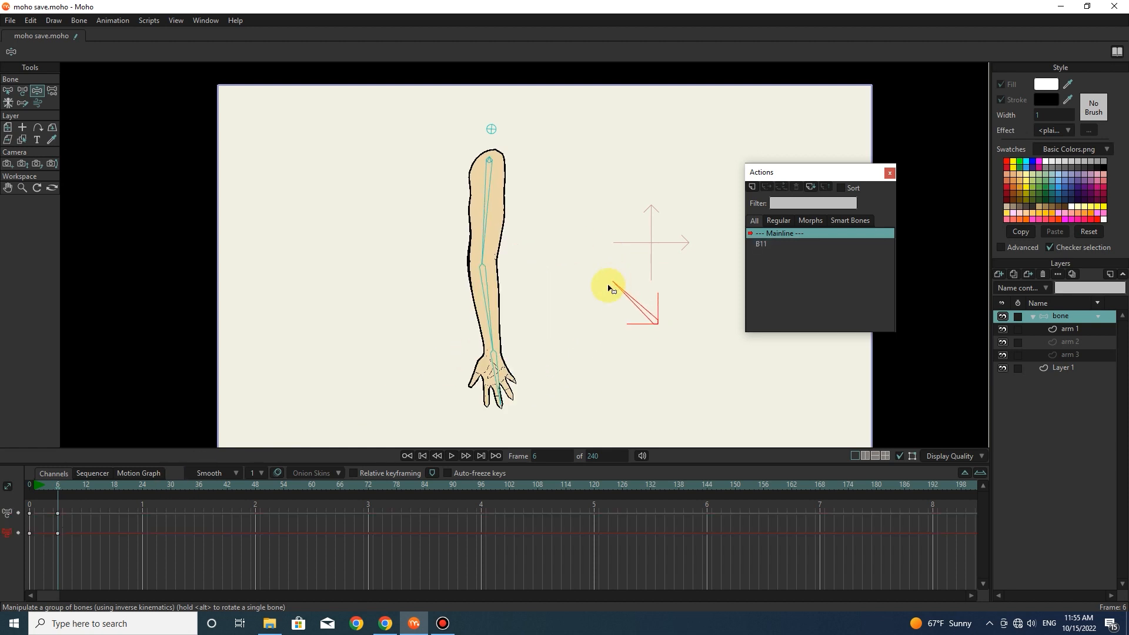
pyautogui.moveTo(637, 305); pyautogui.dragTo(569, 214)
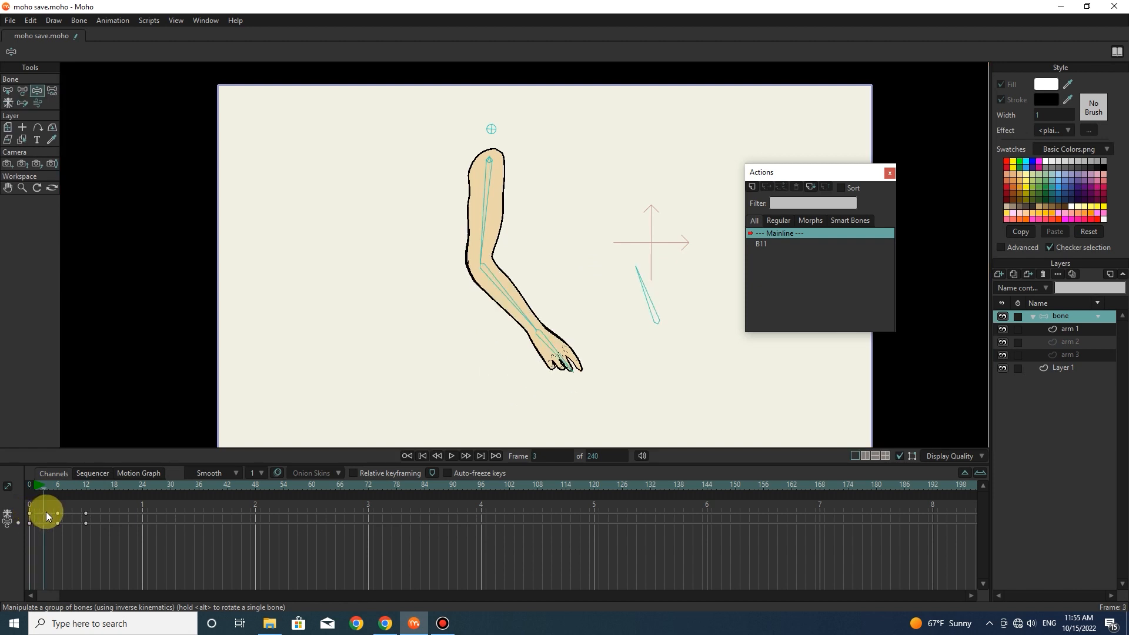
pyautogui.moveTo(47, 516); pyautogui.dragTo(121, 525)
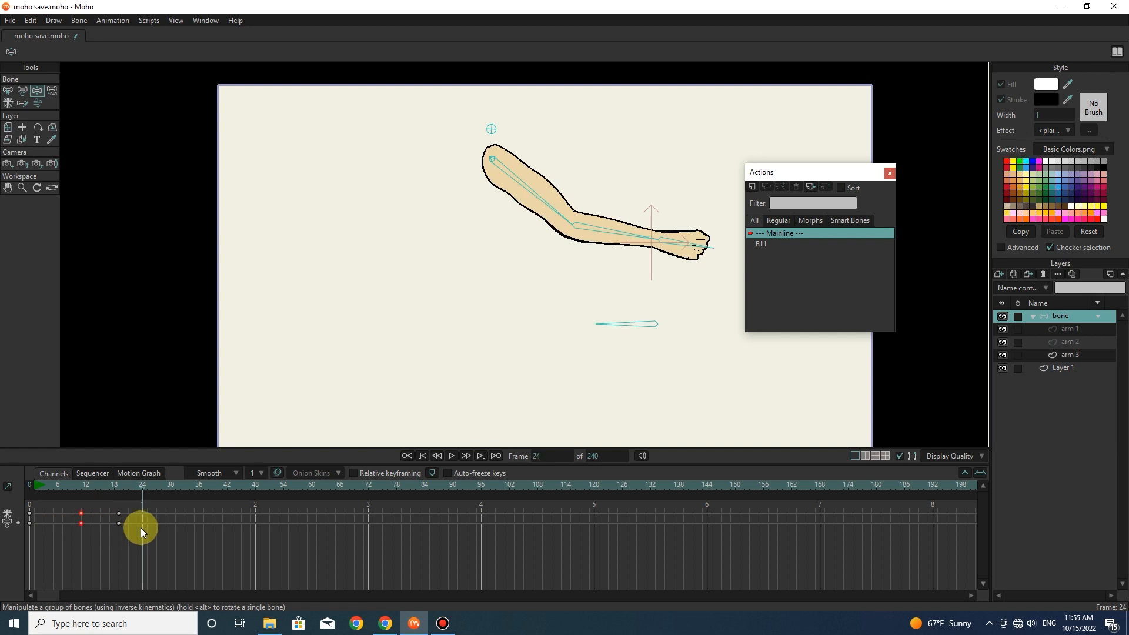
# Step: Scrub the timeline to preview the raised arm showing the arm 3 drawing
pyautogui.moveTo(142, 526); pyautogui.dragTo(123, 526)
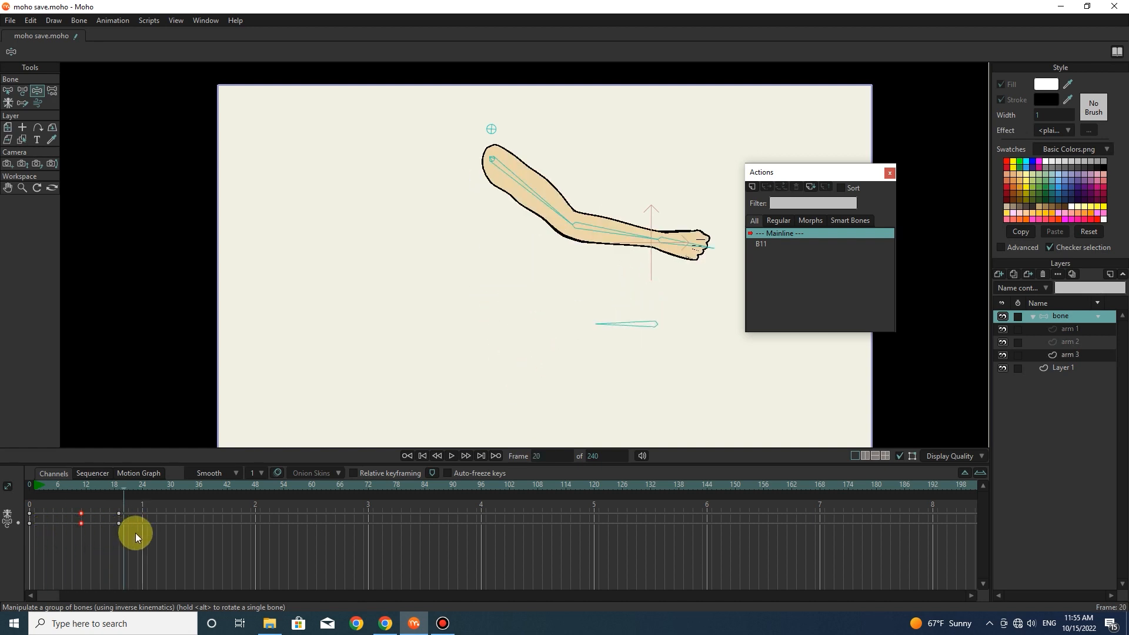